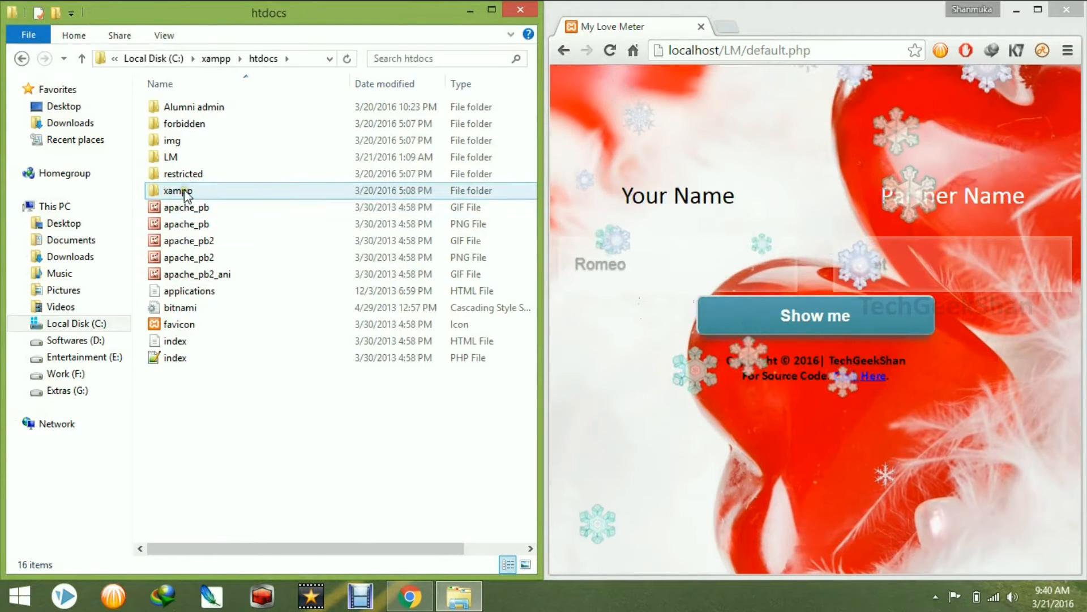
Open the LM project folder under xampp\htdocs and select the bg file.
{"action": "double_click", "coordinate": [173, 157]}
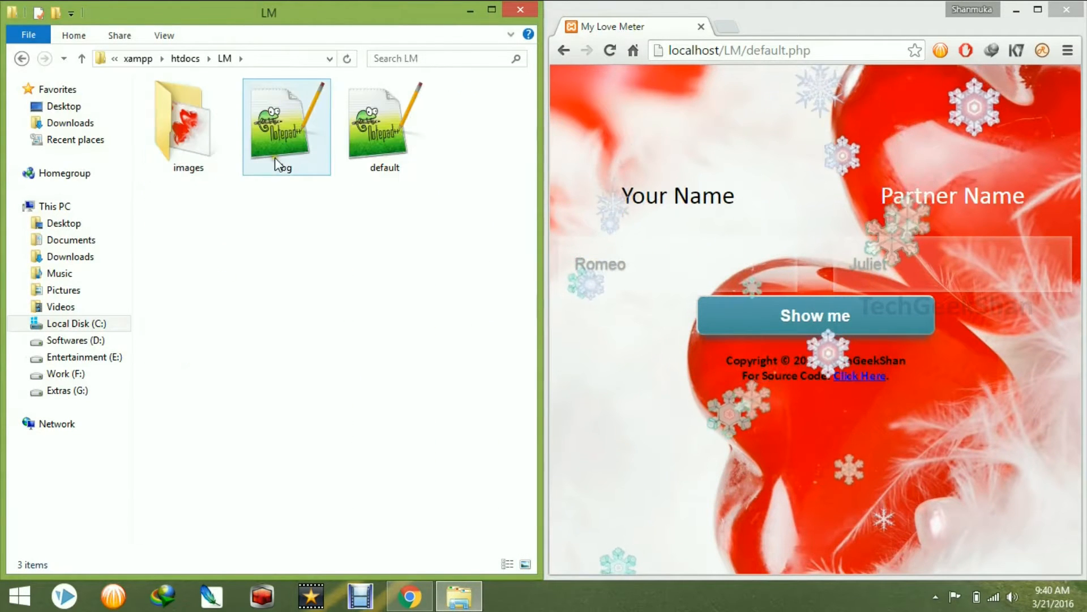
{"action": "left_click", "coordinate": [711, 51]}
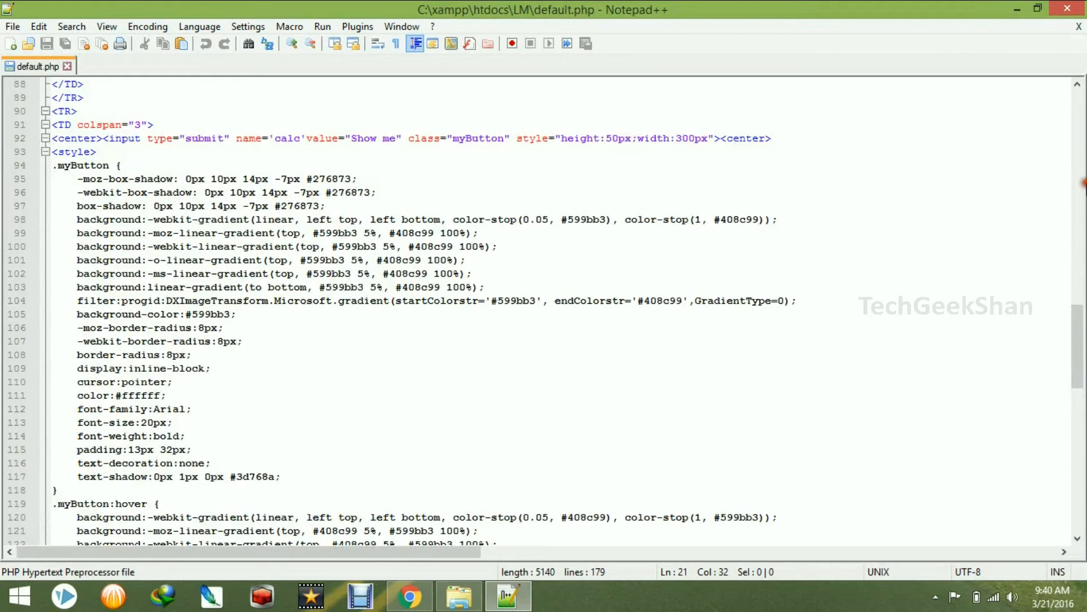
Open bg.php from the LM folder as a second tab next to default.php.
{"action": "scroll", "scroll_direction": "down", "scroll_amount": 3}
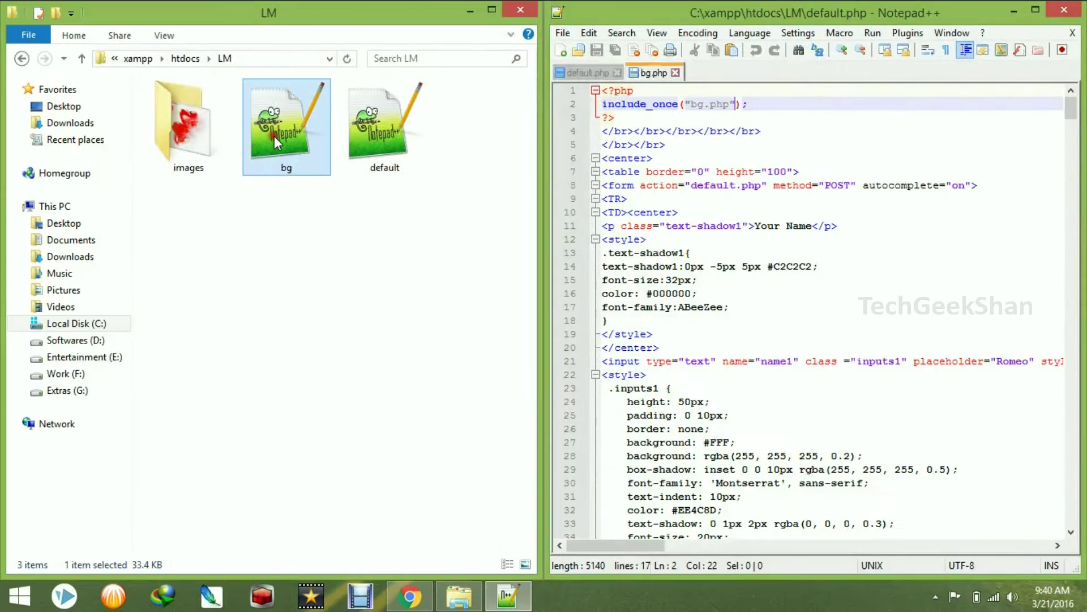
{"action": "left_click", "coordinate": [651, 73]}
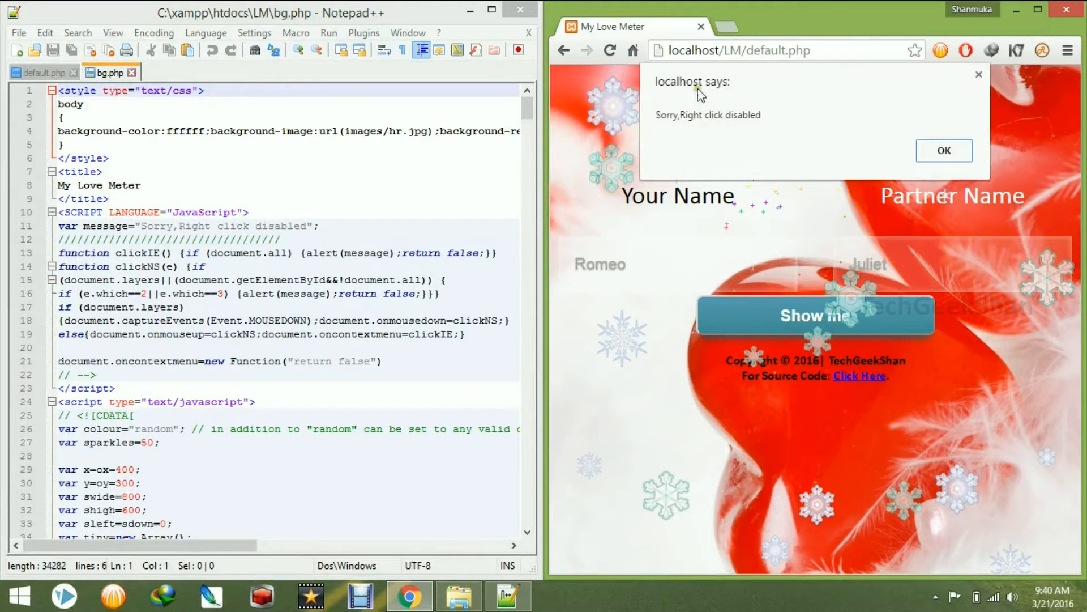
Dismiss Chrome's right-click alert, compare both tabs, and close bg.php.
{"action": "left_click", "coordinate": [944, 150]}
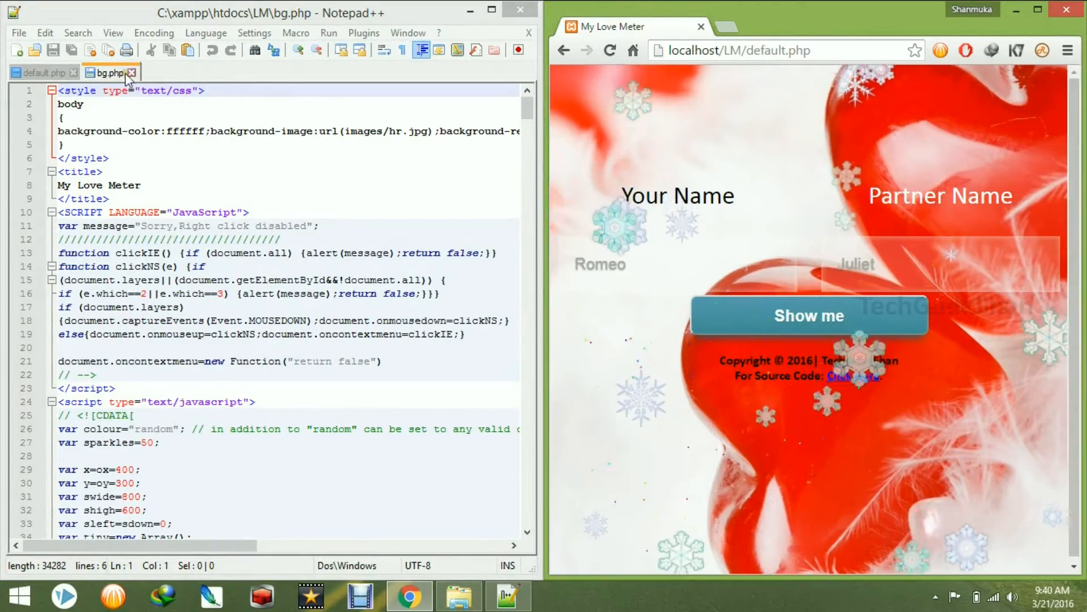
{"action": "scroll", "scroll_direction": "down", "scroll_amount": 3}
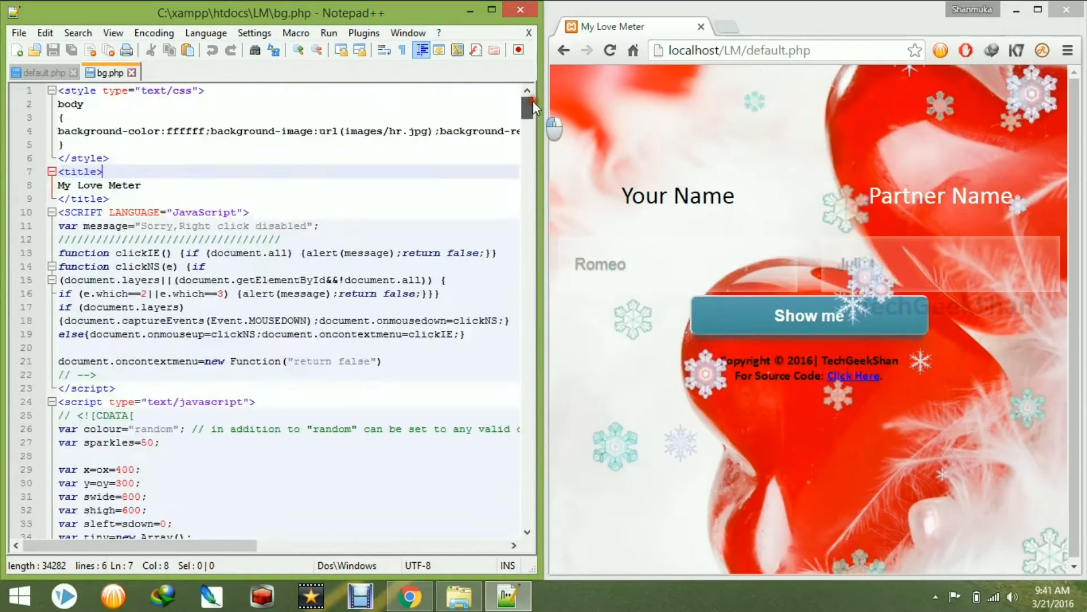
{"action": "left_click", "coordinate": [34, 72]}
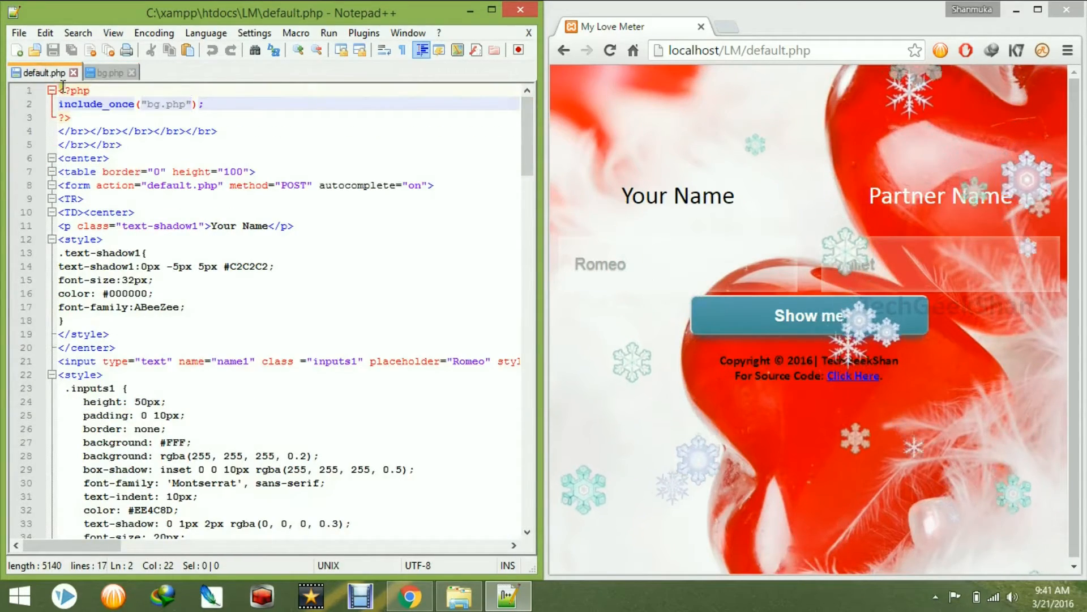
{"action": "left_click", "coordinate": [108, 72]}
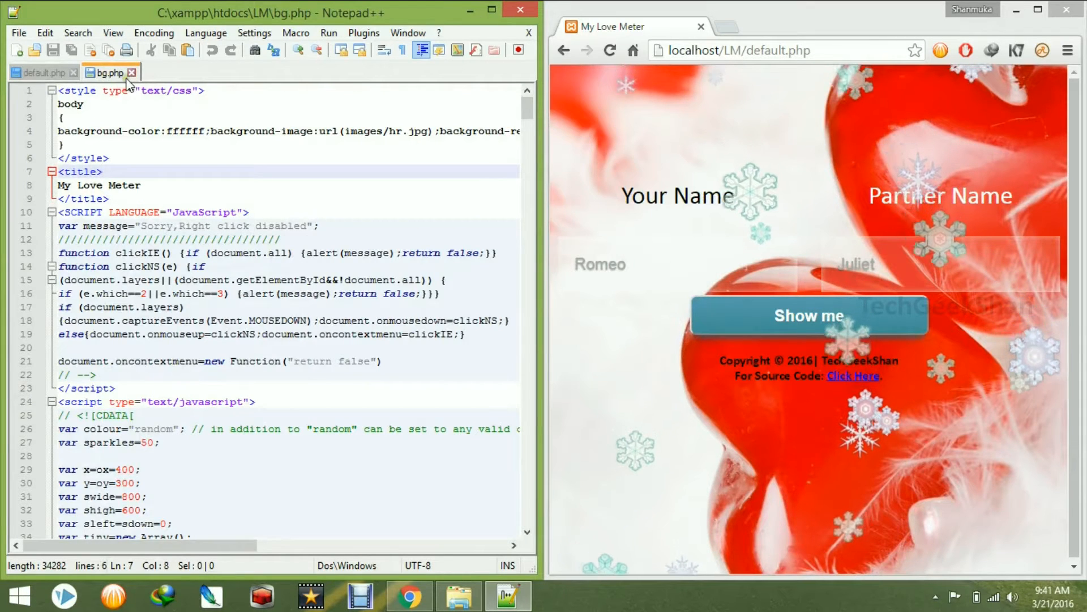
{"action": "mouse_move", "coordinate": [129, 80]}
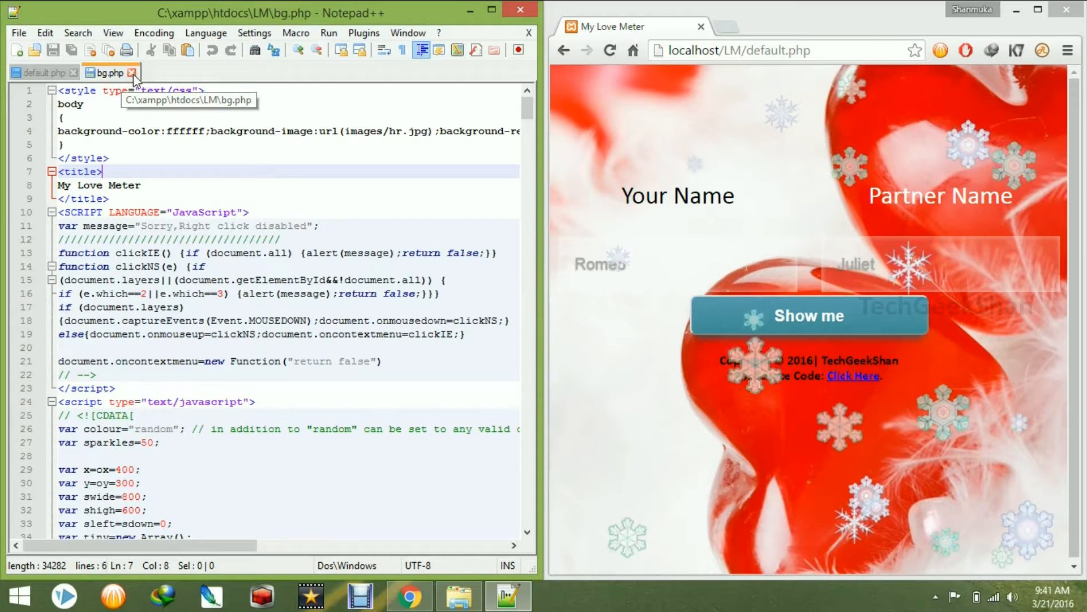
{"action": "left_click", "coordinate": [36, 73]}
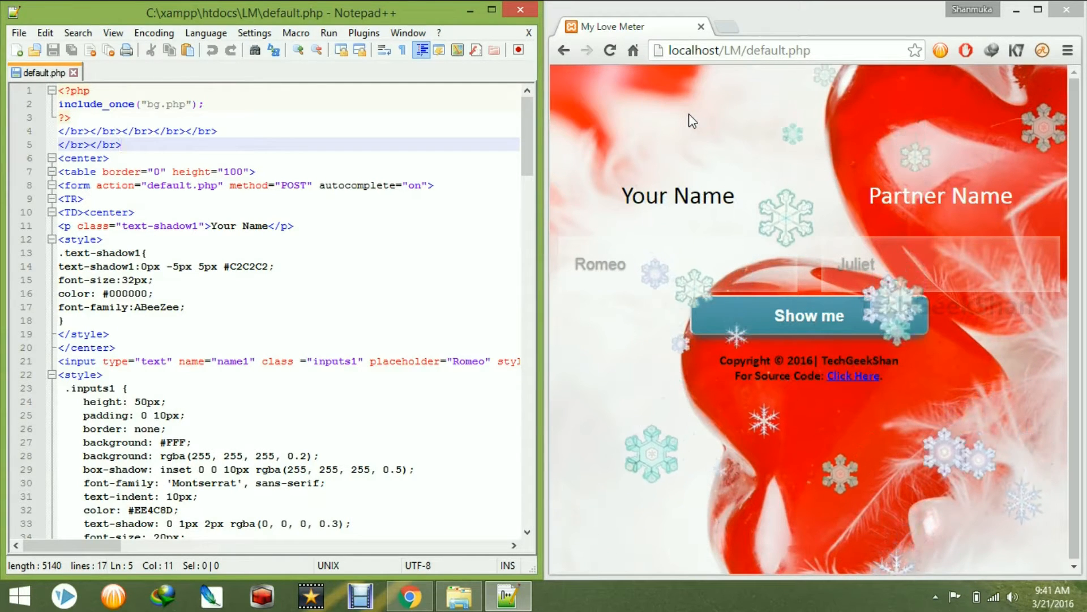
{"action": "scroll", "scroll_direction": "down", "scroll_amount": 3}
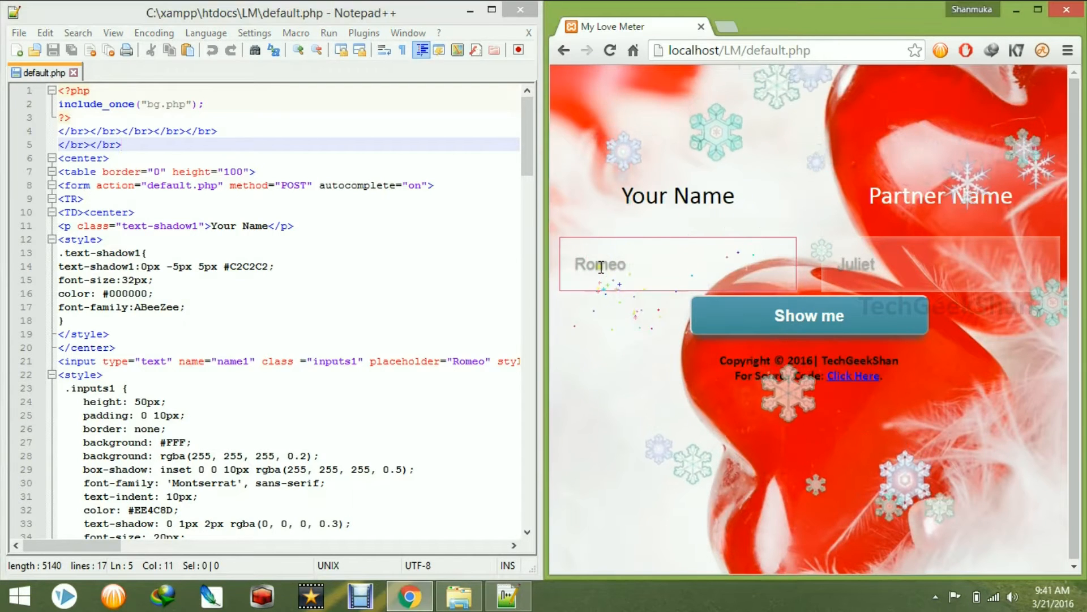
{"action": "left_click", "coordinate": [901, 265]}
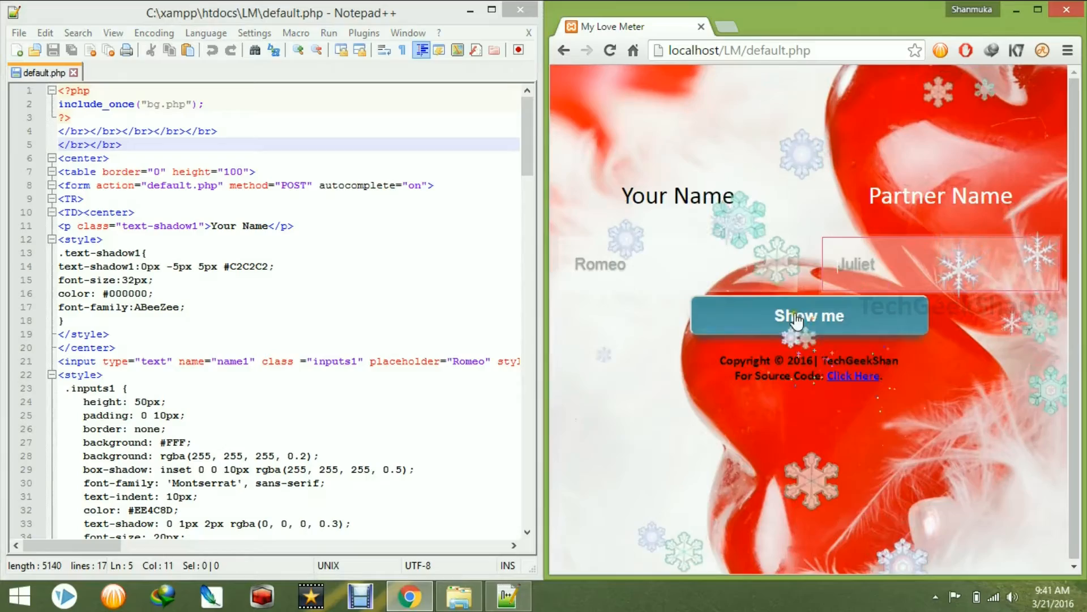
{"action": "mouse_move", "coordinate": [626, 306]}
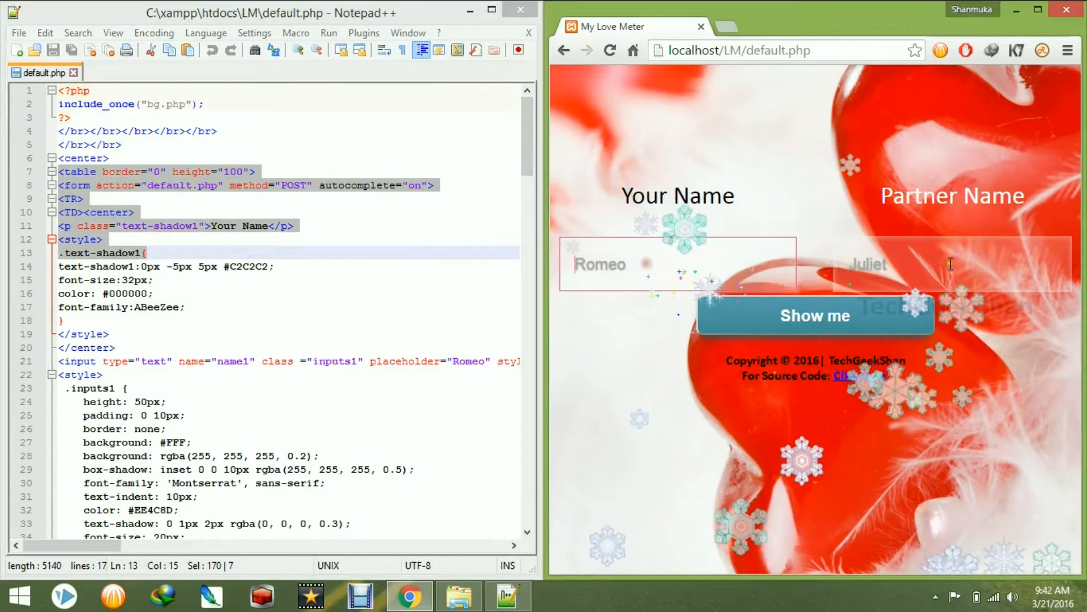
{"action": "left_click", "coordinate": [1035, 14]}
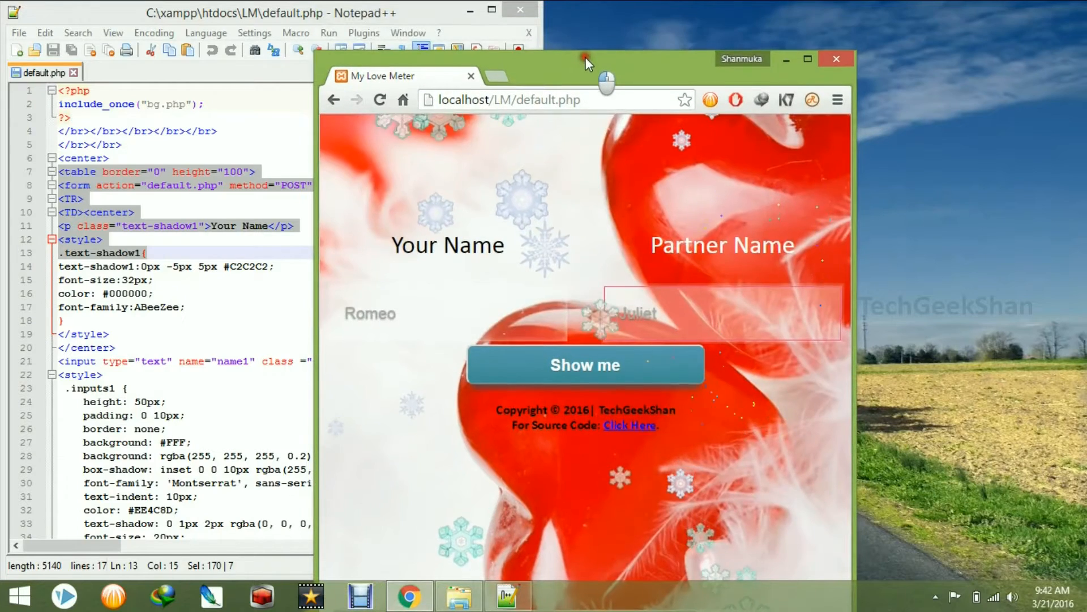
{"action": "left_click_drag", "start_coordinate": [587, 61], "coordinate": [589, 38]}
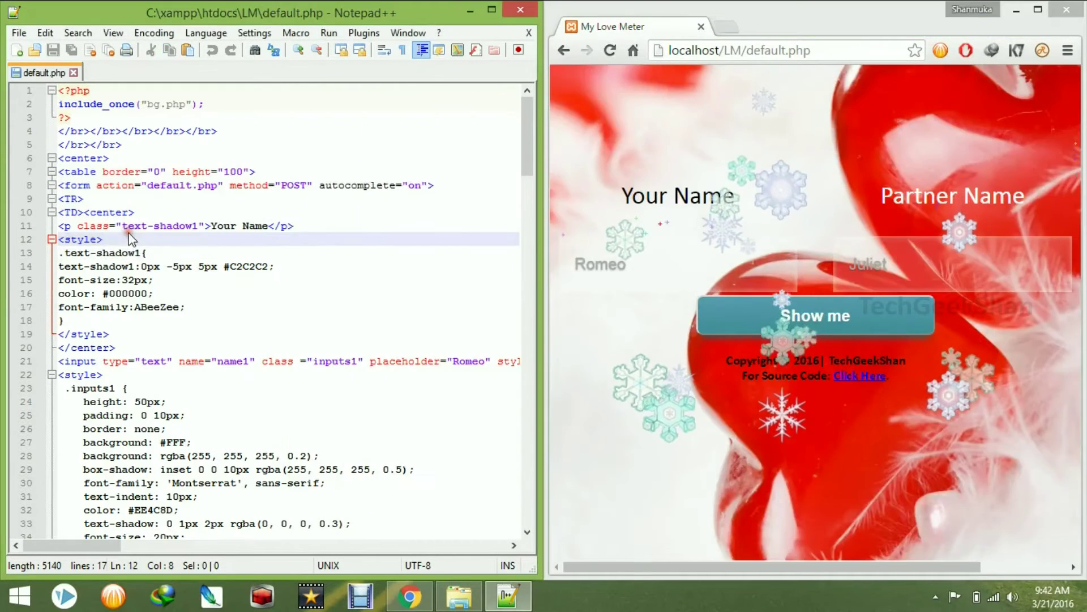
{"action": "scroll", "scroll_direction": "down", "scroll_amount": 3}
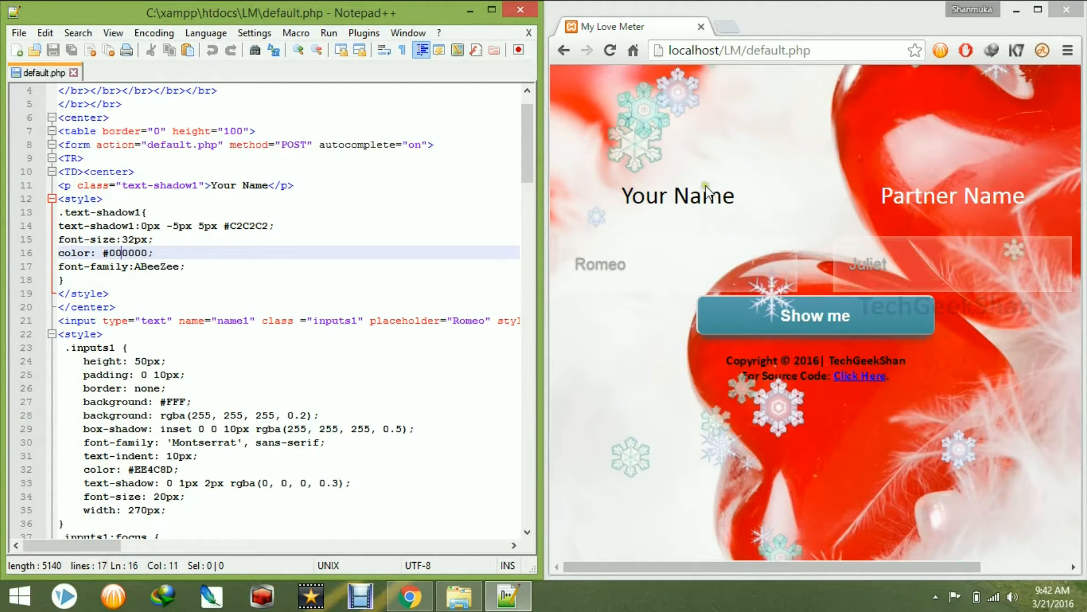
{"action": "double_click", "coordinate": [676, 196]}
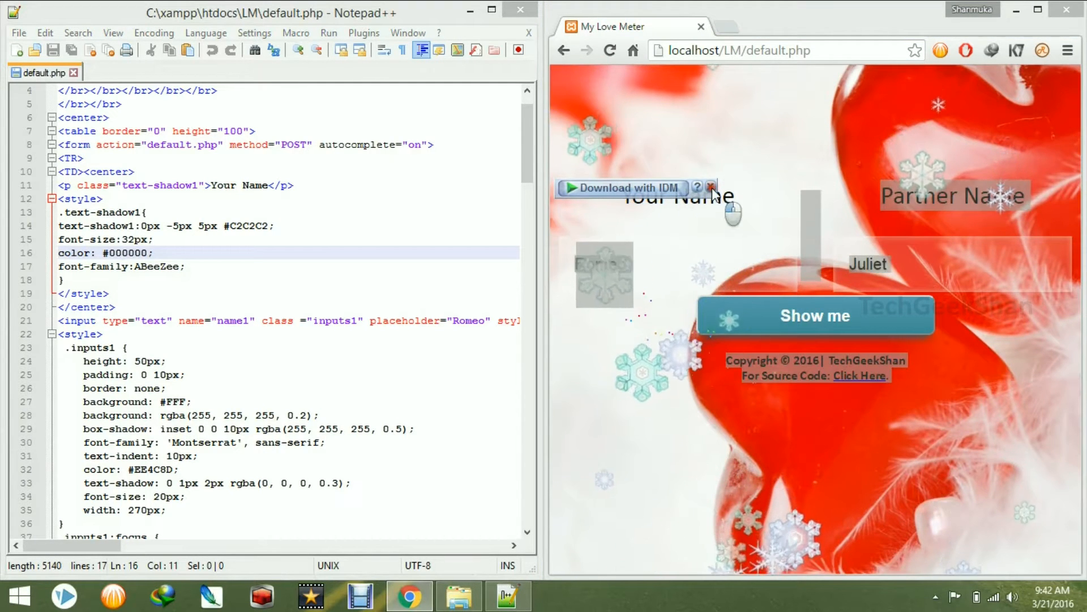
{"action": "left_click", "coordinate": [698, 187]}
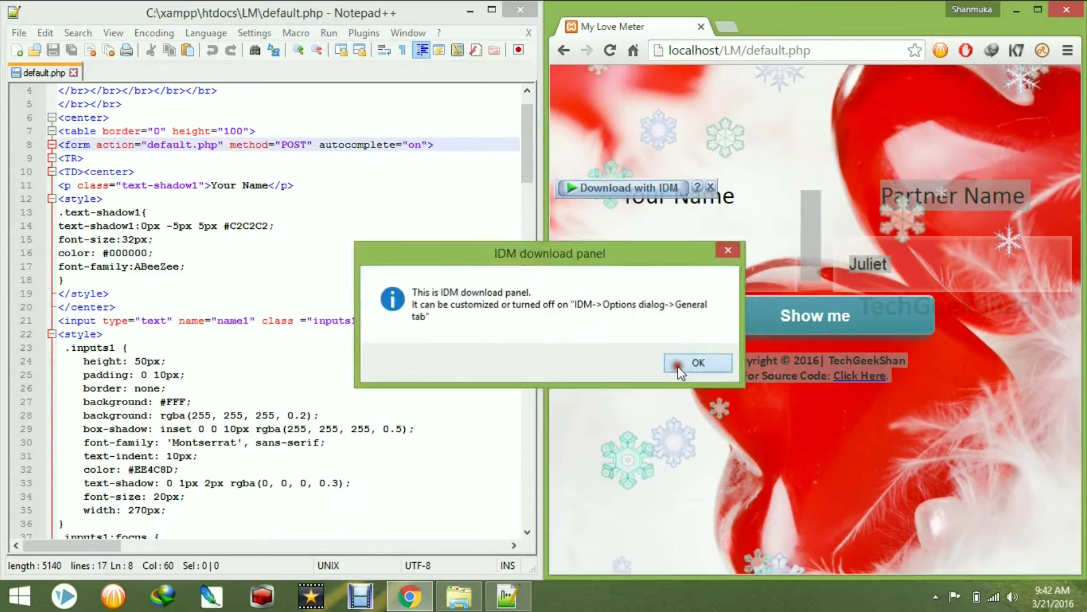
{"action": "left_click", "coordinate": [698, 363]}
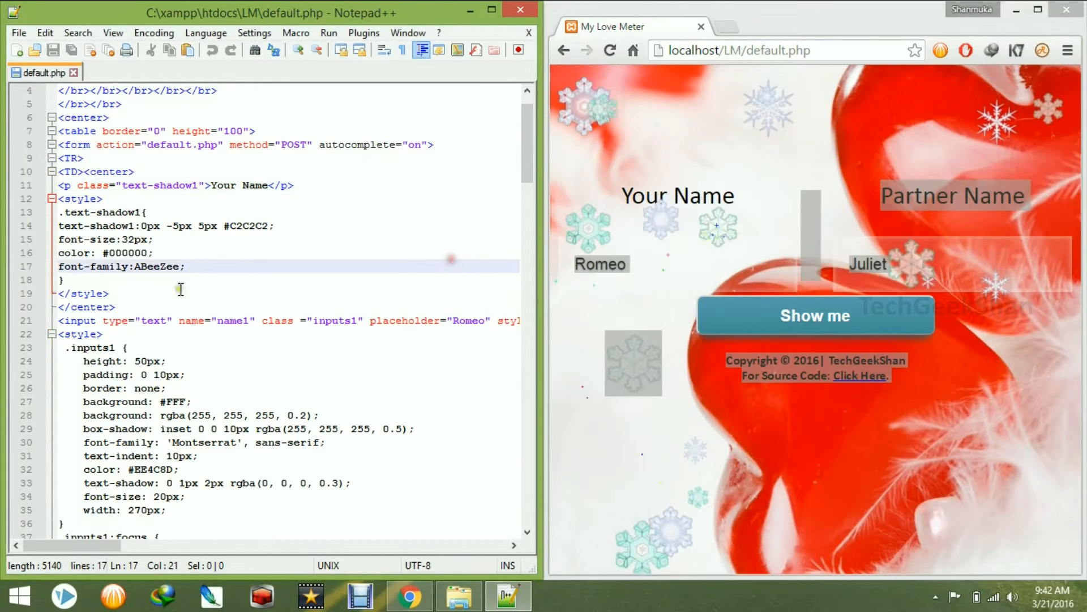
Highlight the input type value and the name1 field name on line 21.
{"action": "scroll", "scroll_direction": "down", "scroll_amount": 3}
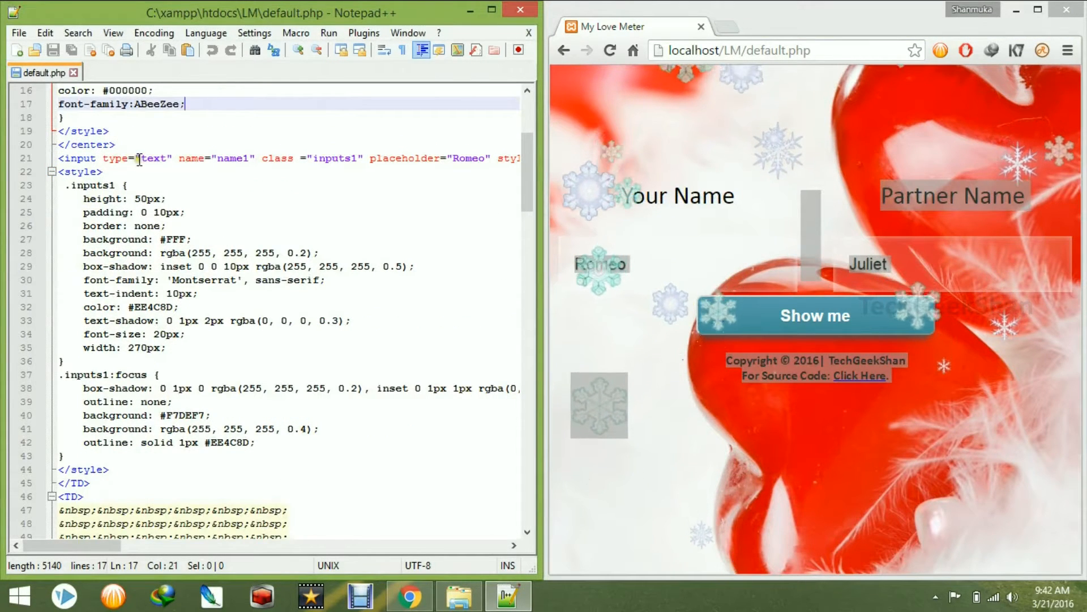
{"action": "double_click", "coordinate": [155, 159]}
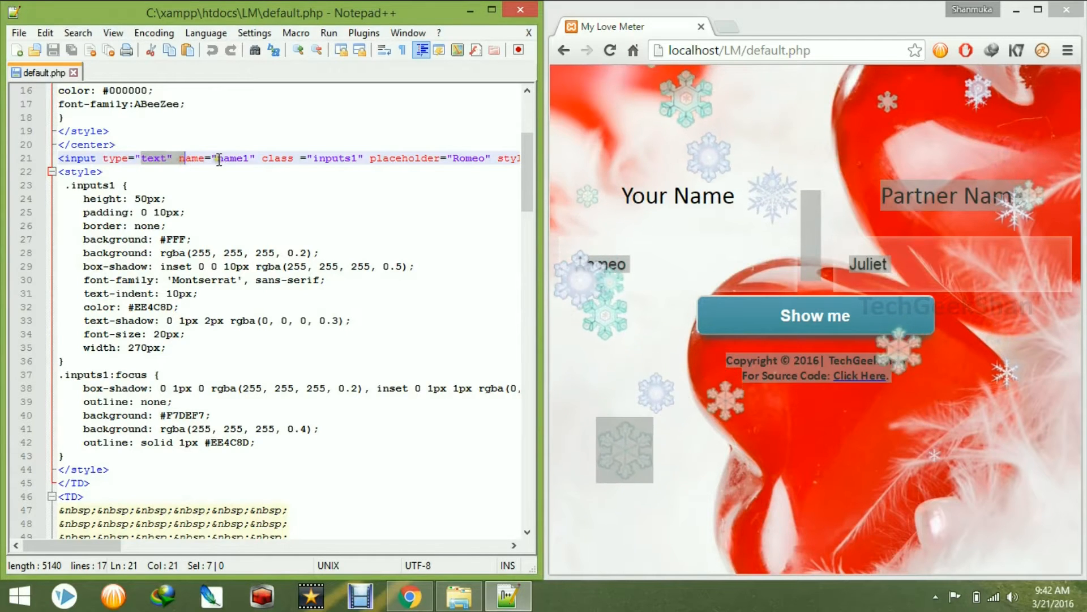
{"action": "double_click", "coordinate": [230, 158]}
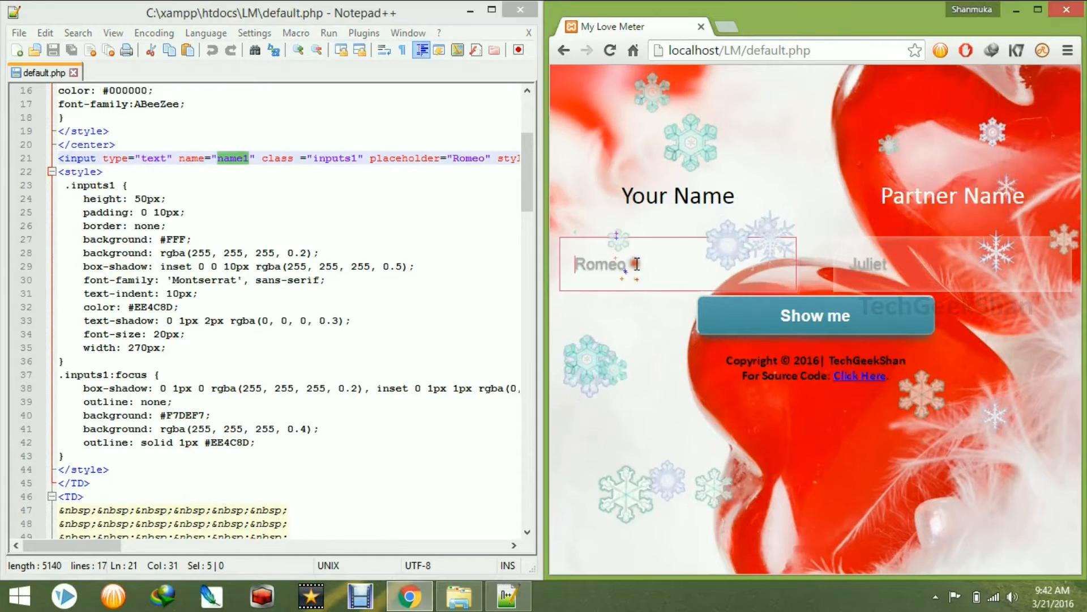
Enter 'shan' as Your Name and 'rajan' as Partner Name in Chrome.
{"action": "left_click", "coordinate": [816, 316]}
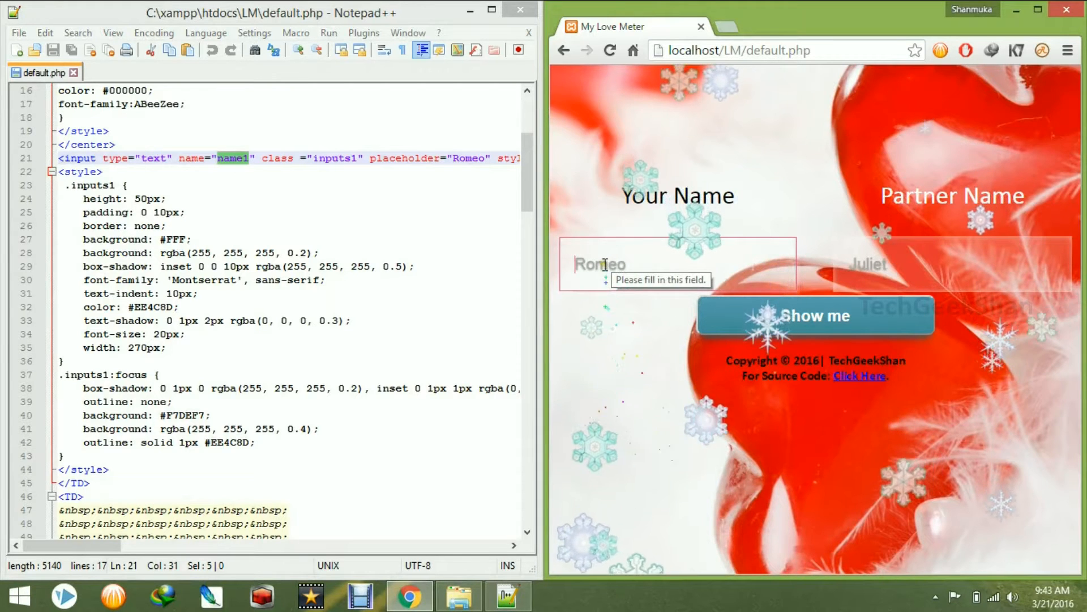
{"action": "type", "text": "shan"}
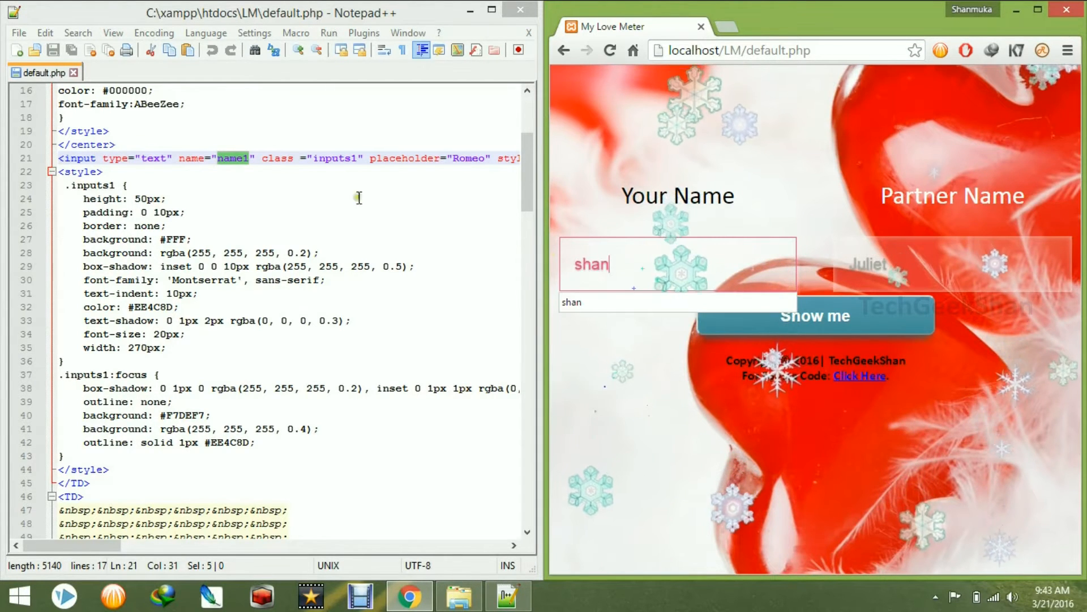
{"action": "left_click", "coordinate": [890, 268]}
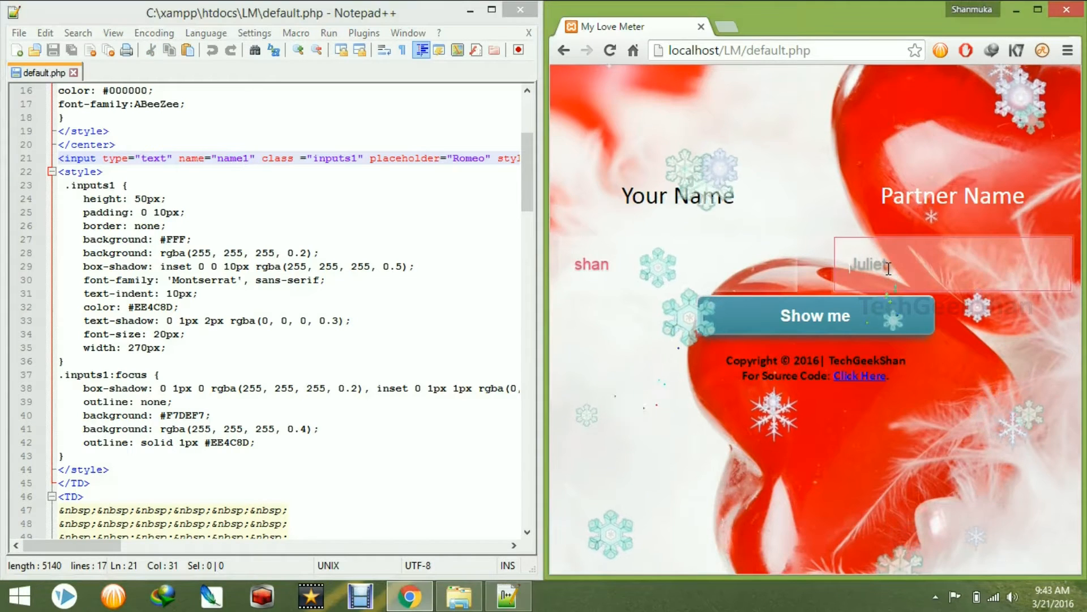
{"action": "type", "text": "rajan"}
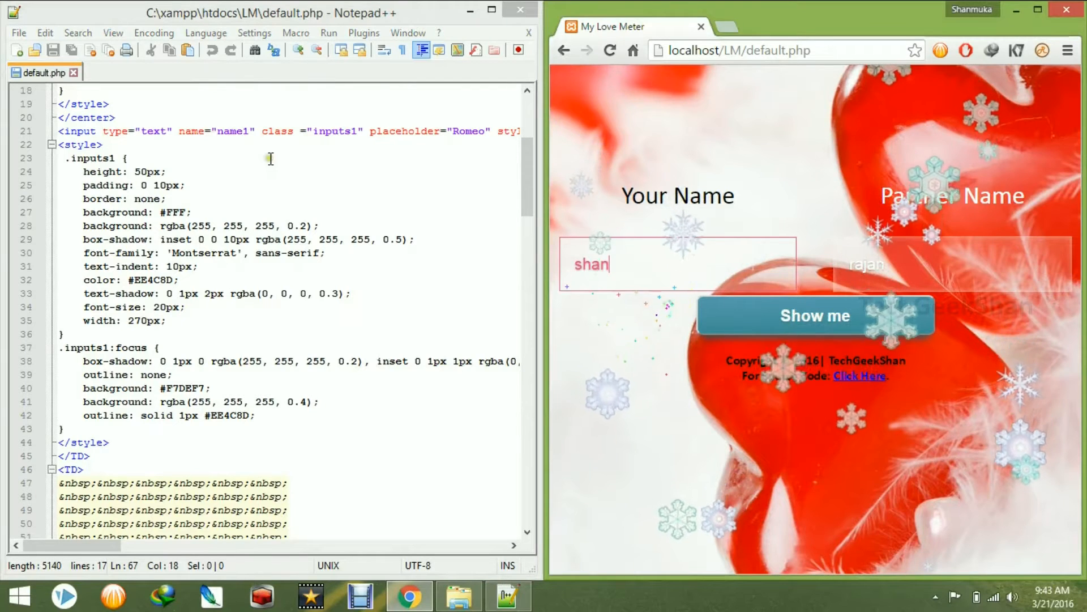
Review class="inputs1" and its text-indent rule, then select the first name to replace with shanmuka.
{"action": "left_click_drag", "start_coordinate": [260, 130], "coordinate": [359, 131]}
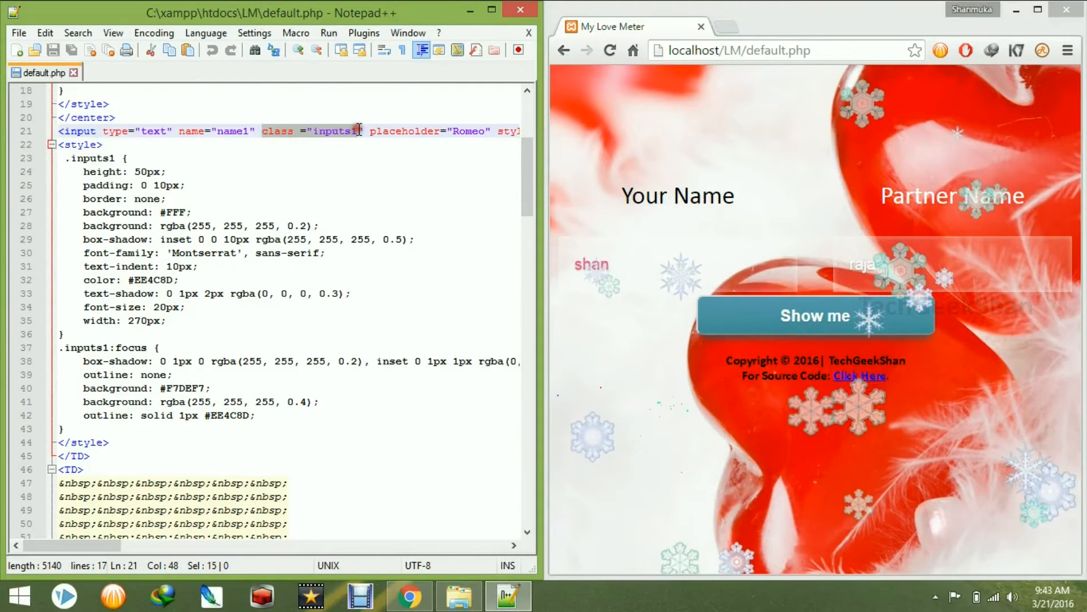
{"action": "left_click", "coordinate": [332, 131]}
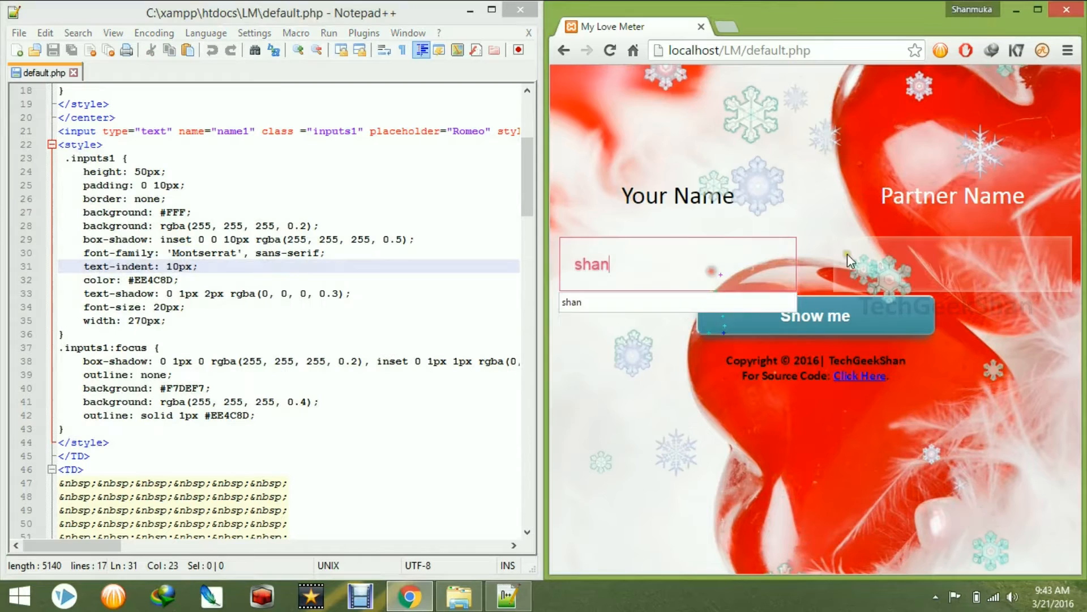
{"action": "type", "text": "rajan"}
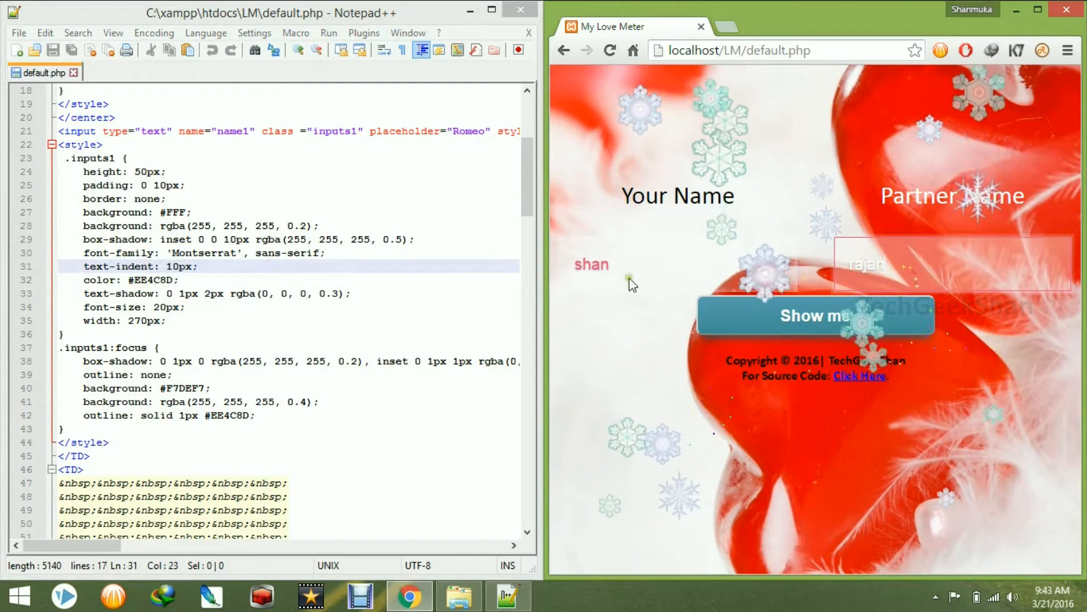
{"action": "left_click", "coordinate": [632, 264]}
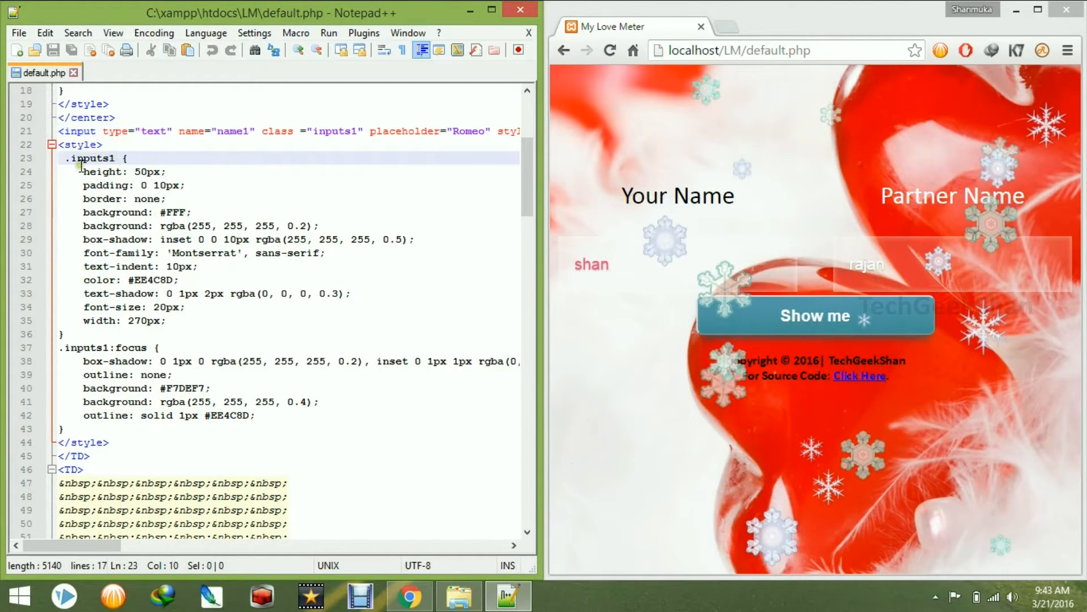
{"action": "left_click", "coordinate": [129, 266]}
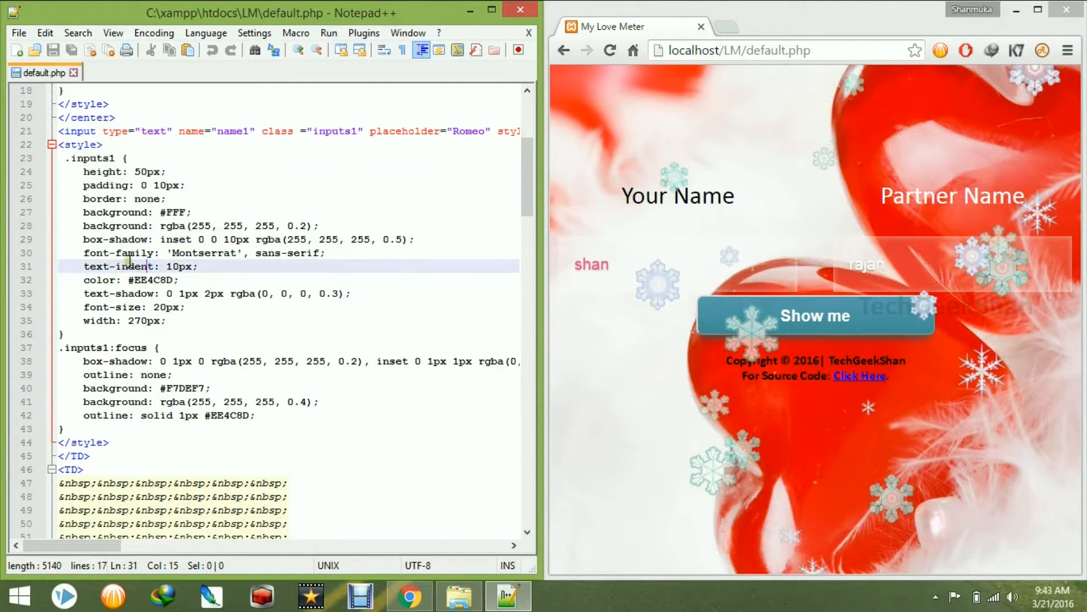
{"action": "double_click", "coordinate": [591, 264]}
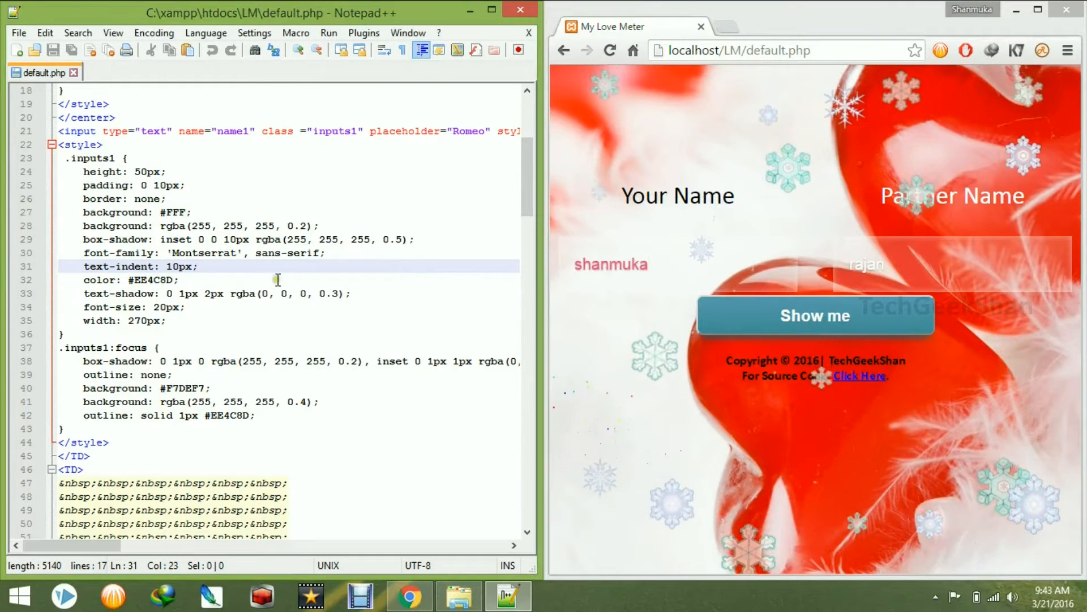
Scroll through the Partner Name text-shadow2 styles, the name2 input, and inputs2 rules.
{"action": "scroll", "scroll_direction": "down", "scroll_amount": 3}
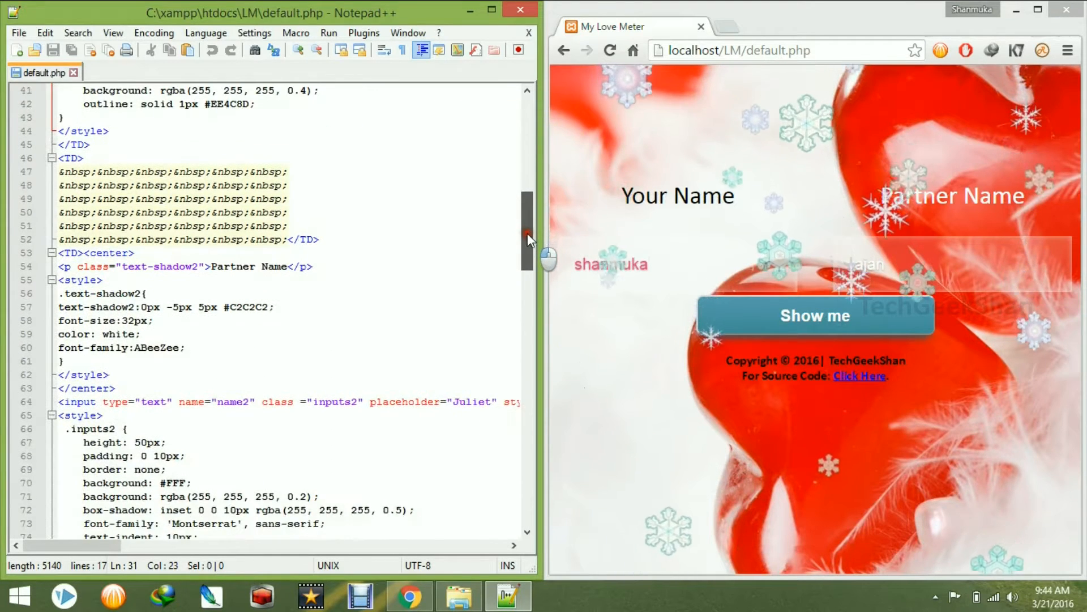
{"action": "left_click_drag", "start_coordinate": [61, 171], "coordinate": [247, 225]}
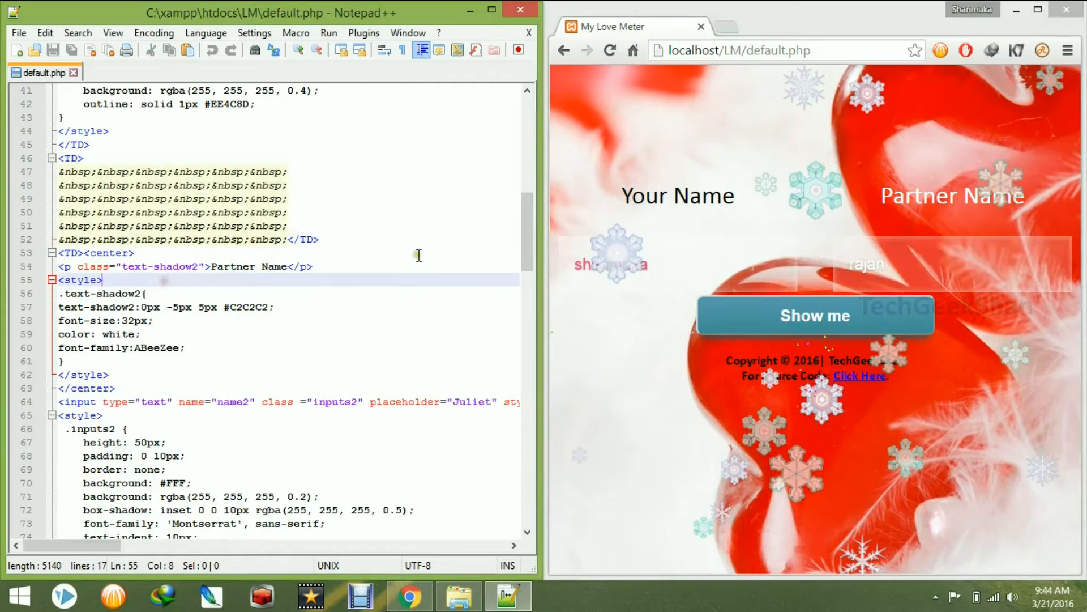
{"action": "scroll", "scroll_direction": "down", "scroll_amount": 3}
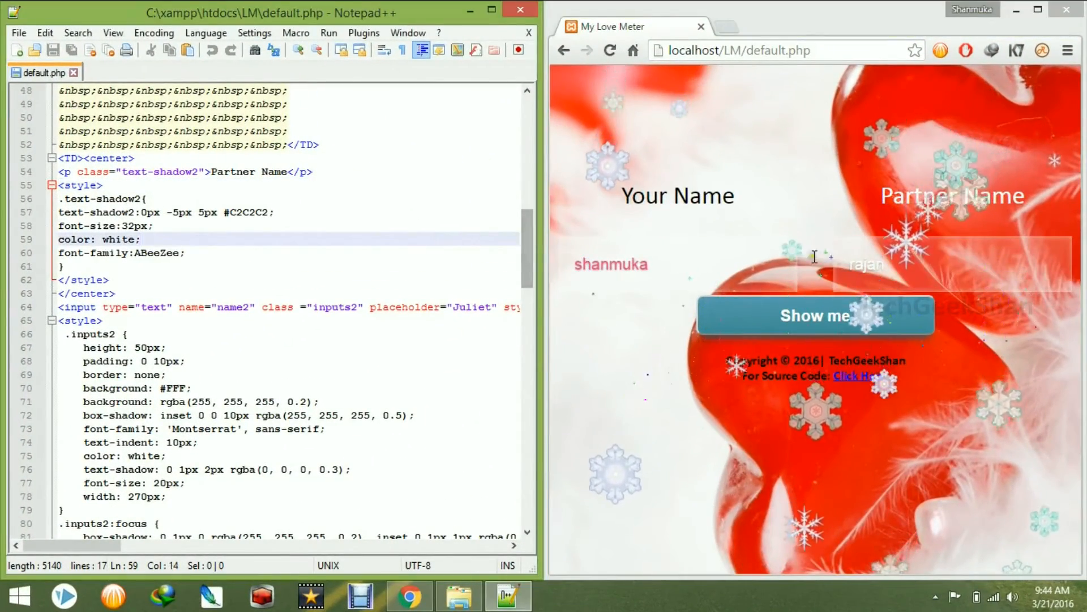
{"action": "scroll", "scroll_direction": "down", "scroll_amount": 3}
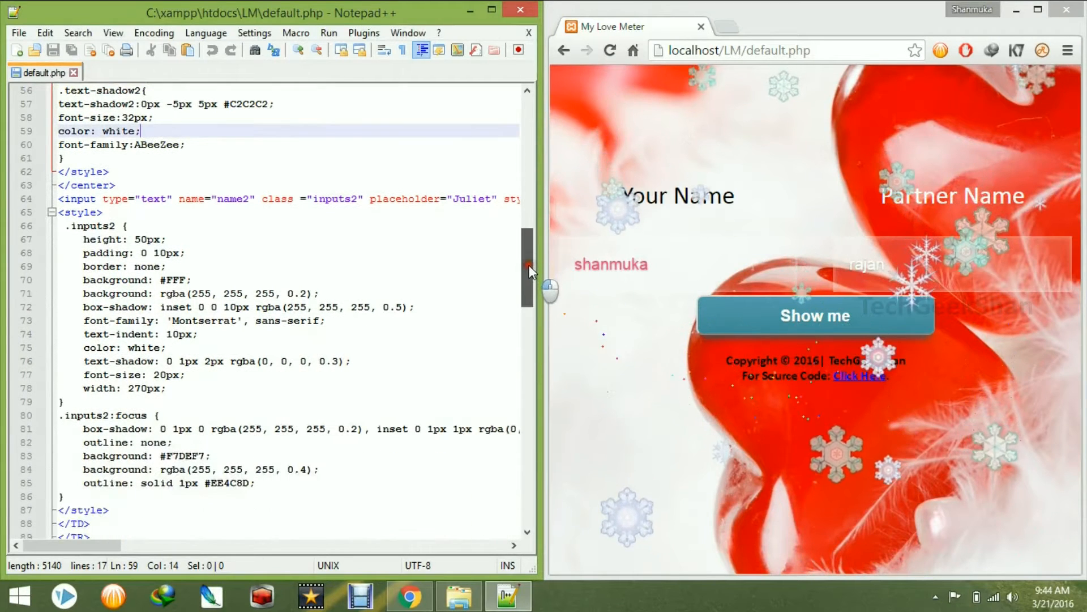
{"action": "left_click", "coordinate": [497, 12]}
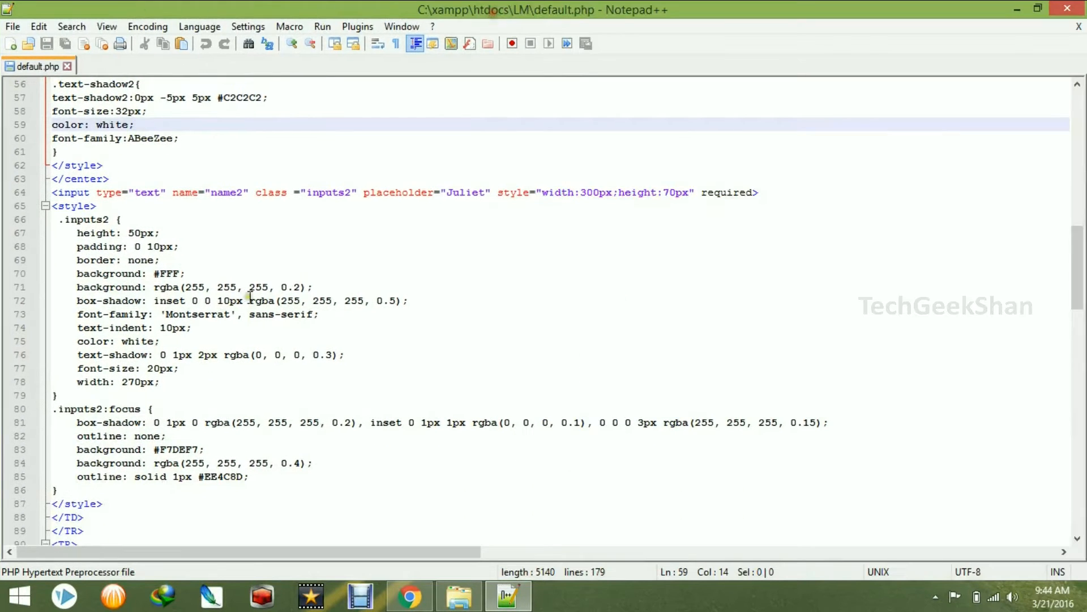
Inspect the calc submit input and .myButton font-family, then scroll to the rand(40,100) block.
{"action": "scroll", "scroll_direction": "down", "scroll_amount": 3}
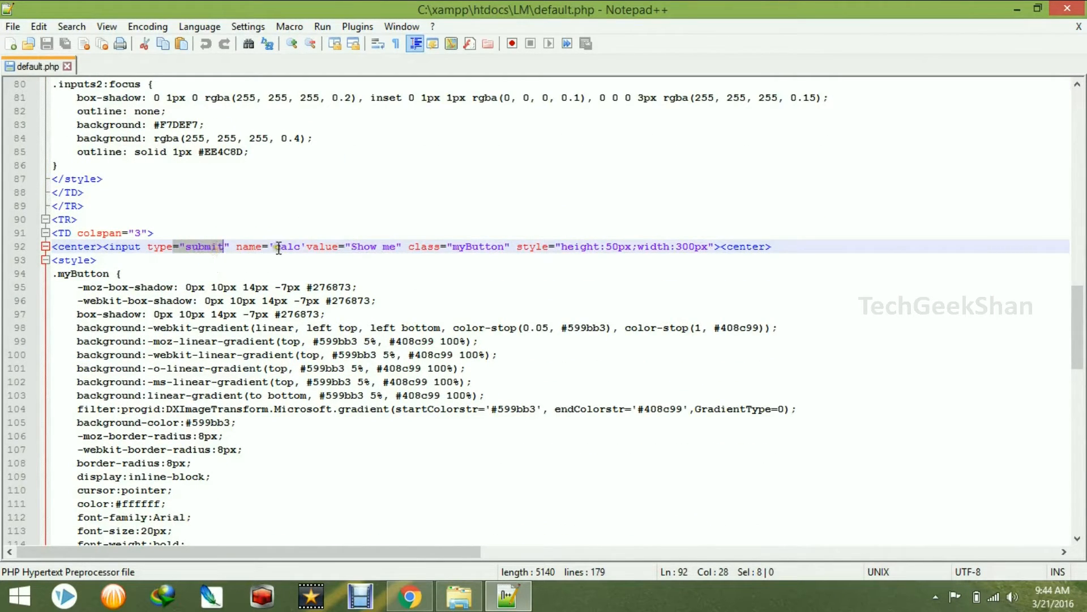
{"action": "left_click", "coordinate": [274, 246]}
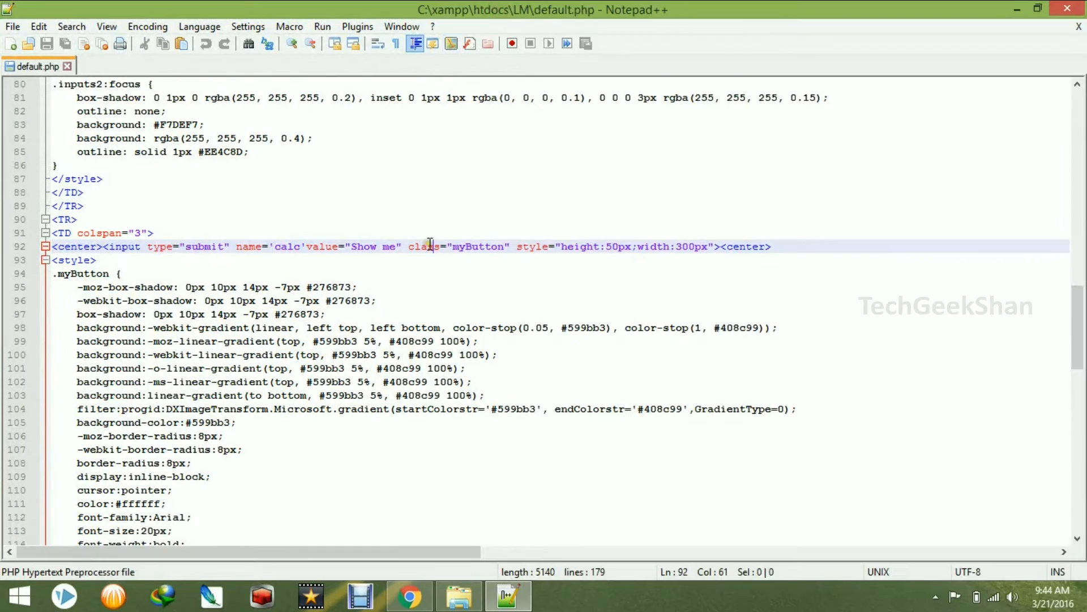
{"action": "double_click", "coordinate": [476, 246]}
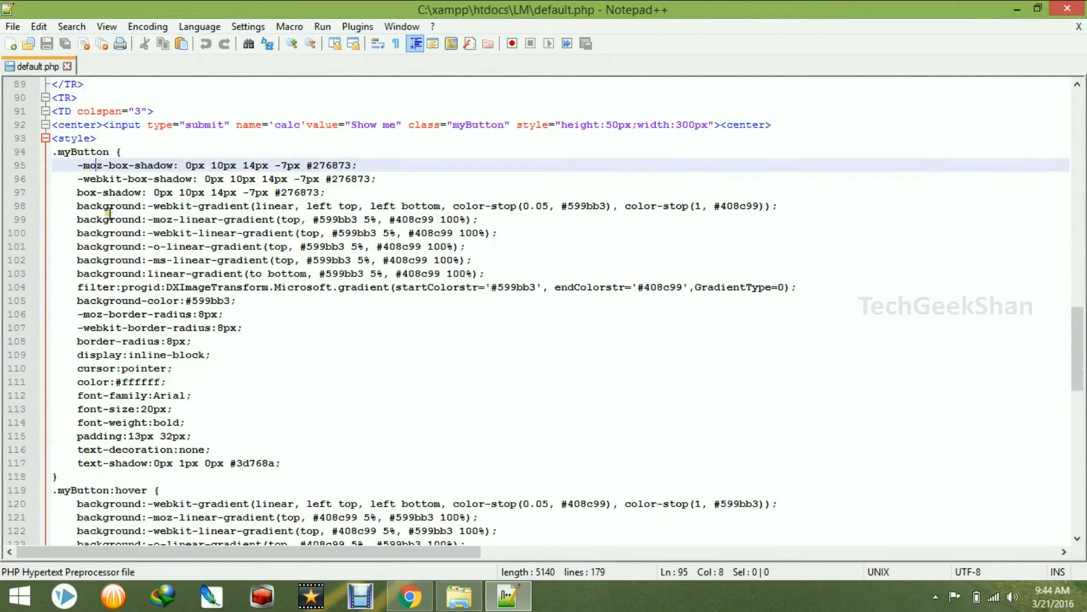
{"action": "left_click", "coordinate": [129, 396]}
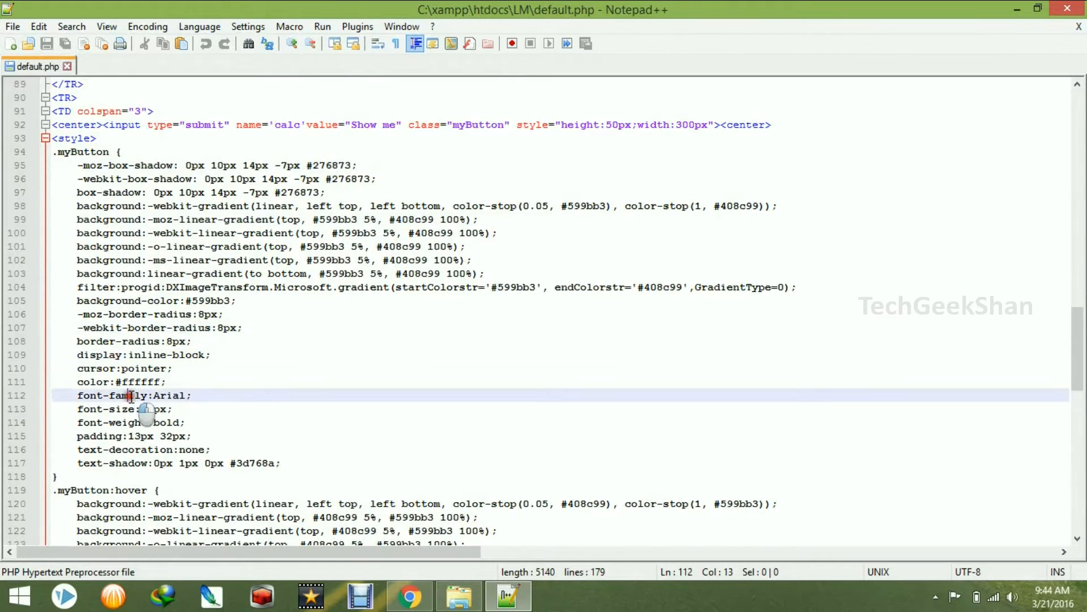
{"action": "scroll", "scroll_direction": "down", "scroll_amount": 3}
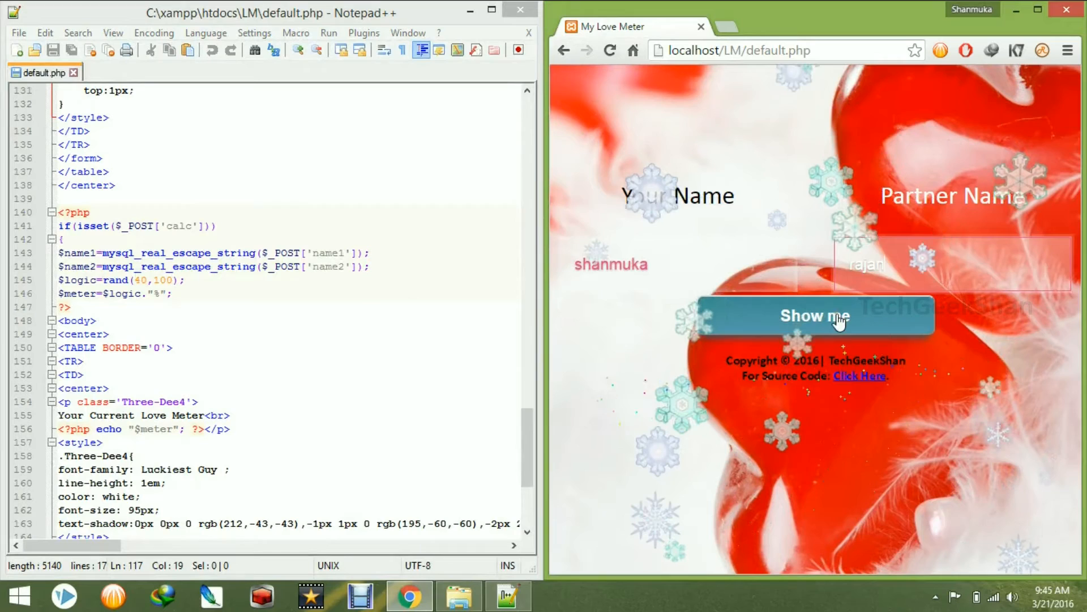
Calculate the love meter, re-enter partner name 'rajan', and maximize Notepad++.
{"action": "left_click", "coordinate": [831, 330]}
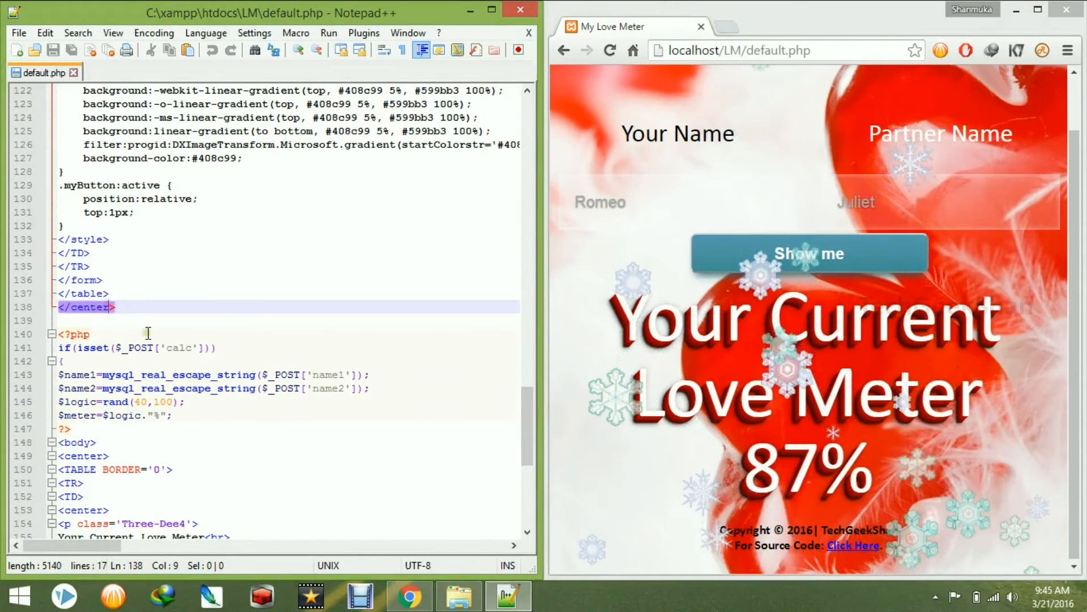
{"action": "left_click", "coordinate": [638, 202]}
{"action": "type", "text": "shan"}
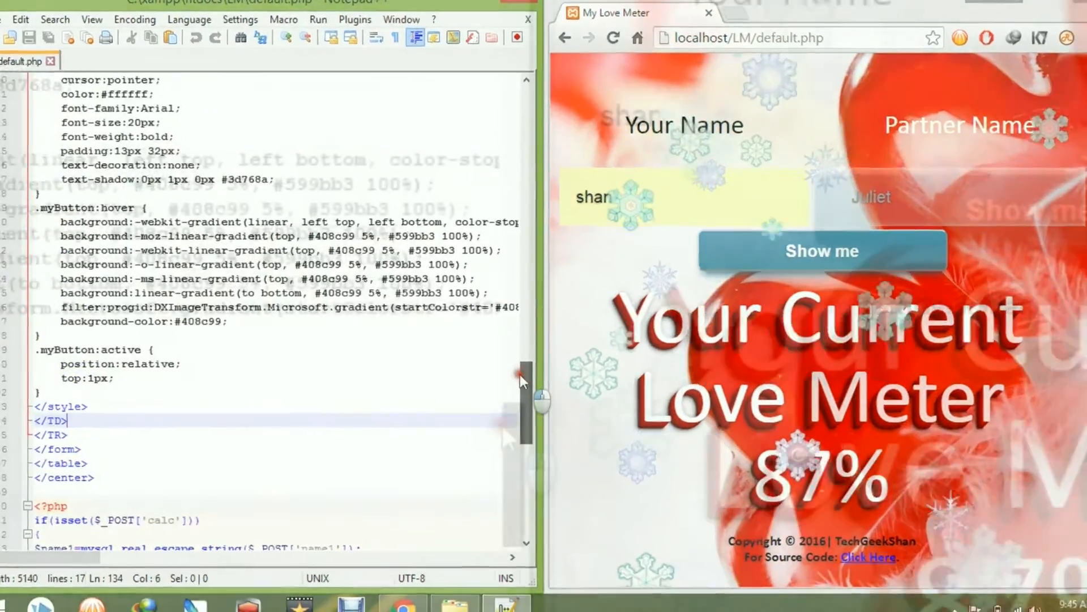
{"action": "scroll", "scroll_direction": "down", "scroll_amount": 3}
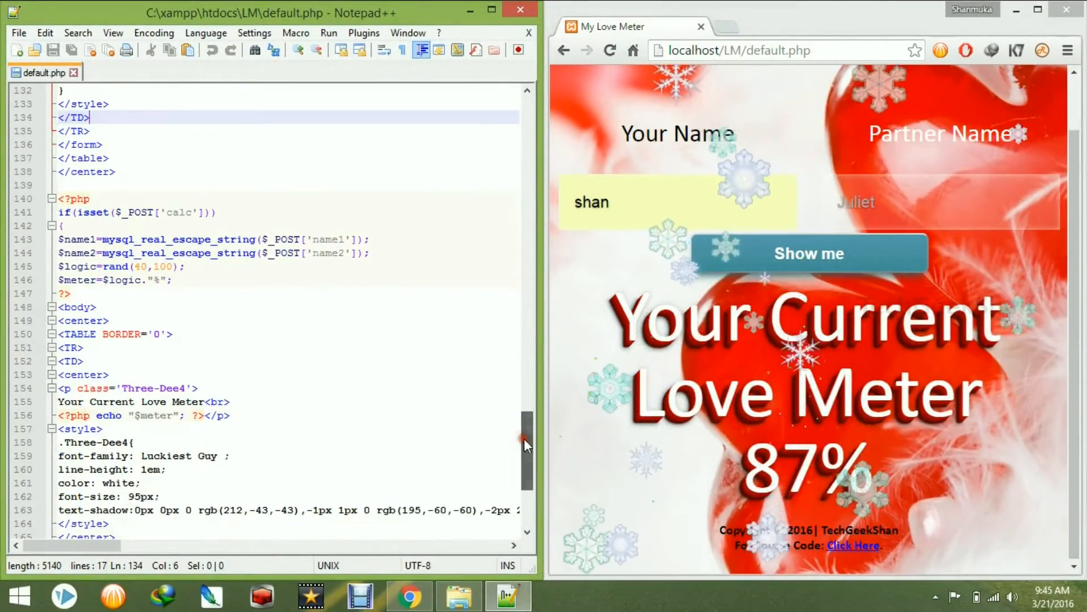
{"action": "left_click", "coordinate": [885, 203]}
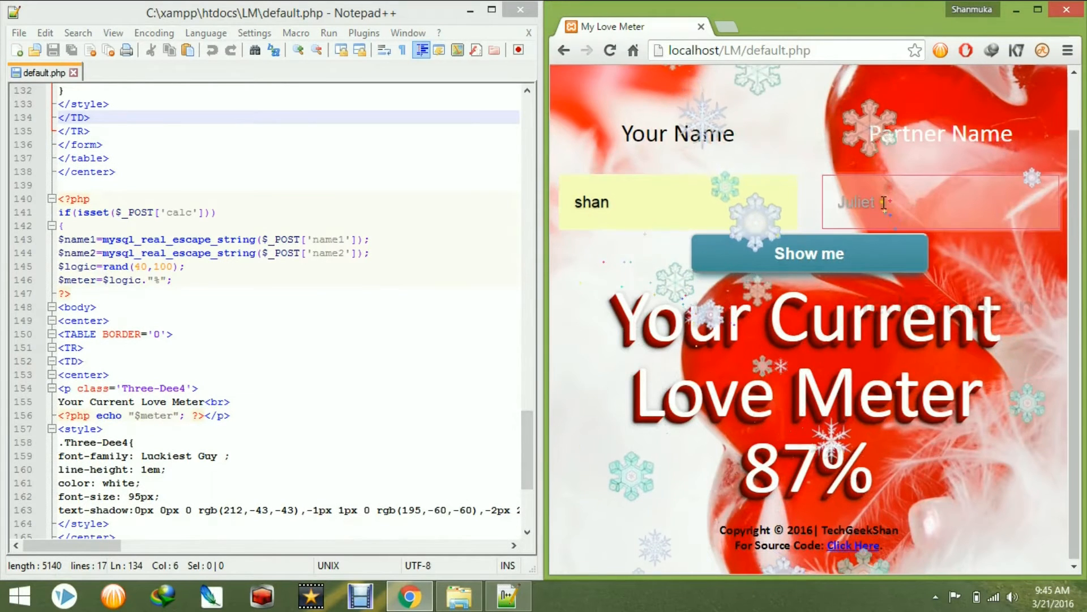
{"action": "type", "text": "rajan"}
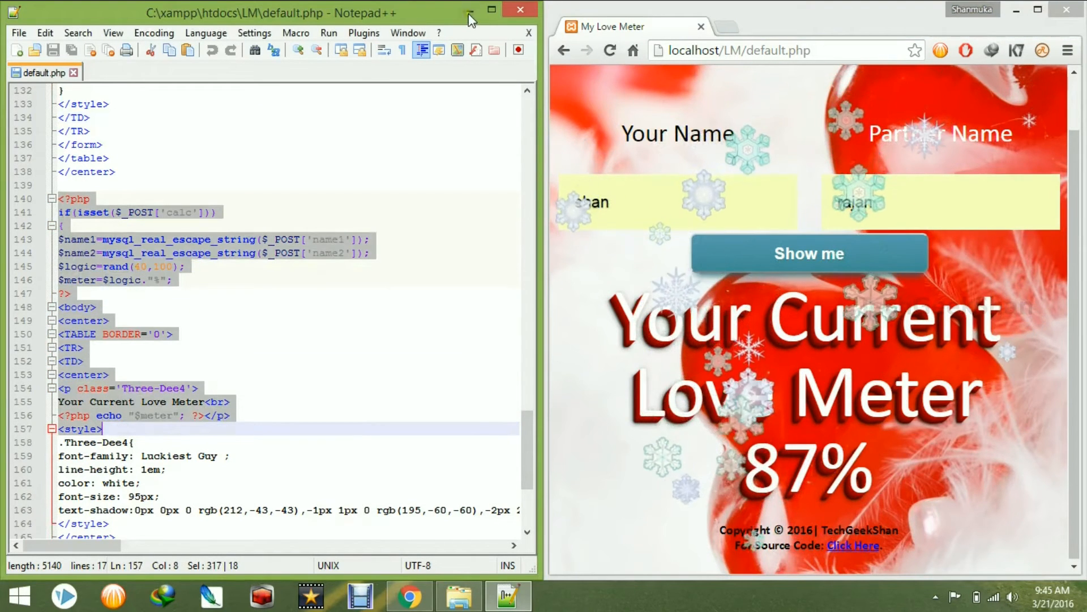
{"action": "left_click", "coordinate": [492, 9]}
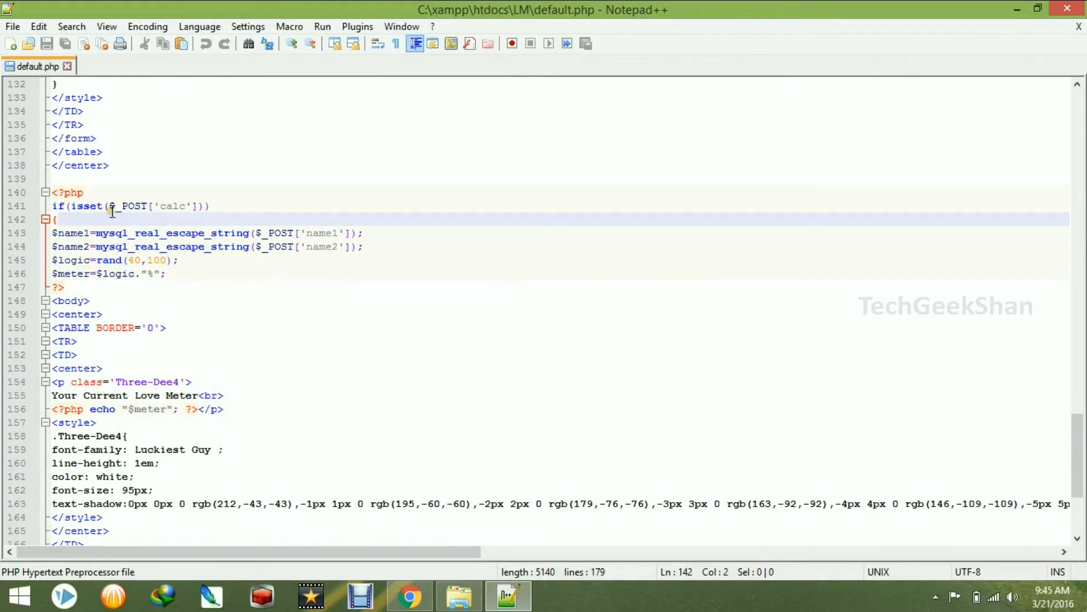
Highlight 'default' in the form action and scroll down to the calc submit input.
{"action": "left_click", "coordinate": [129, 206]}
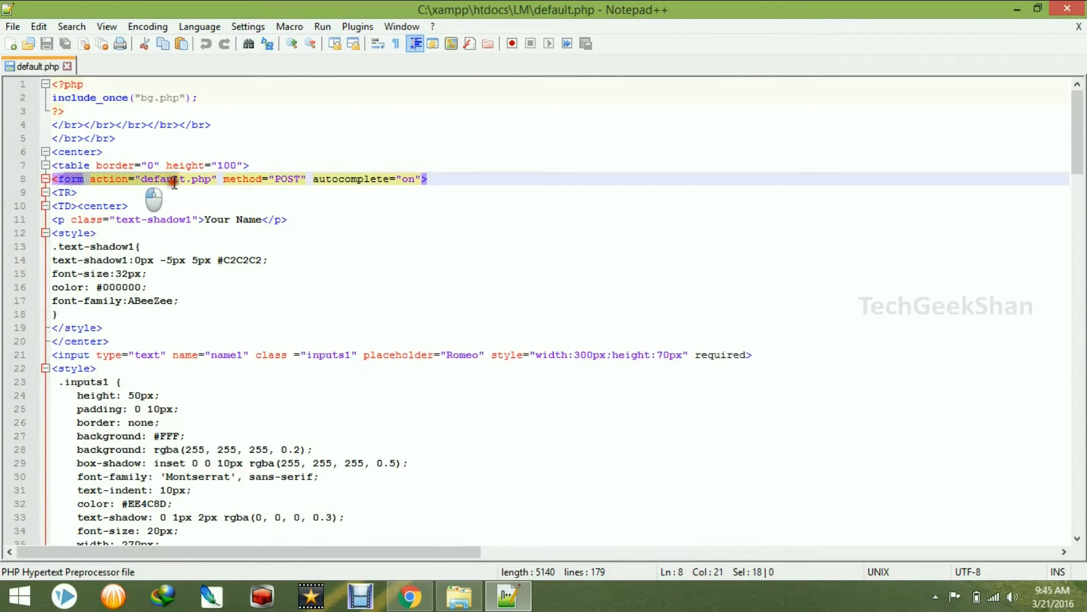
{"action": "double_click", "coordinate": [286, 179]}
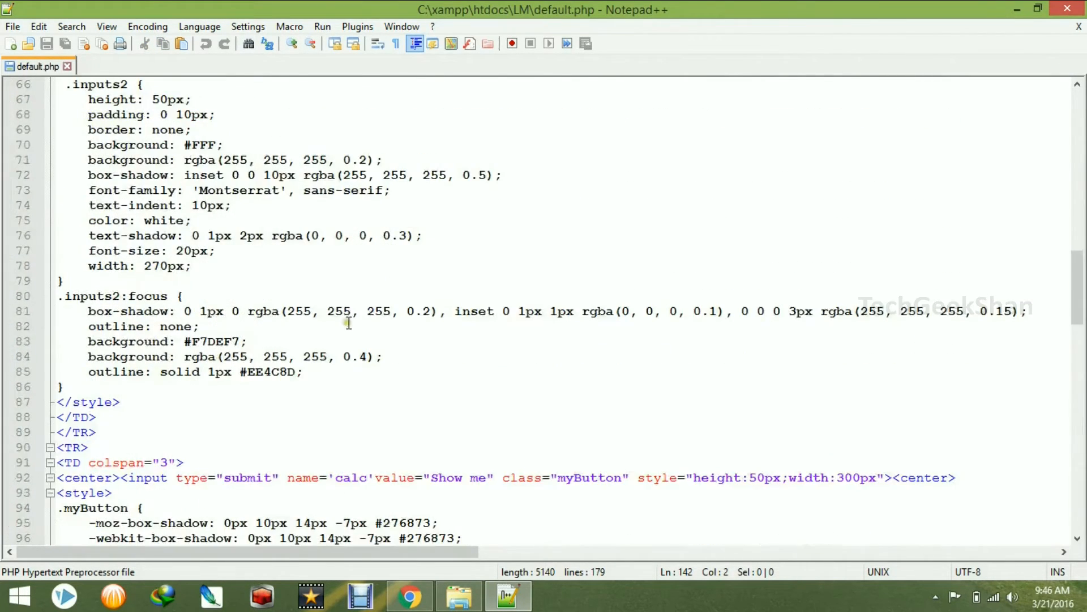
{"action": "scroll", "scroll_direction": "down", "scroll_amount": 3}
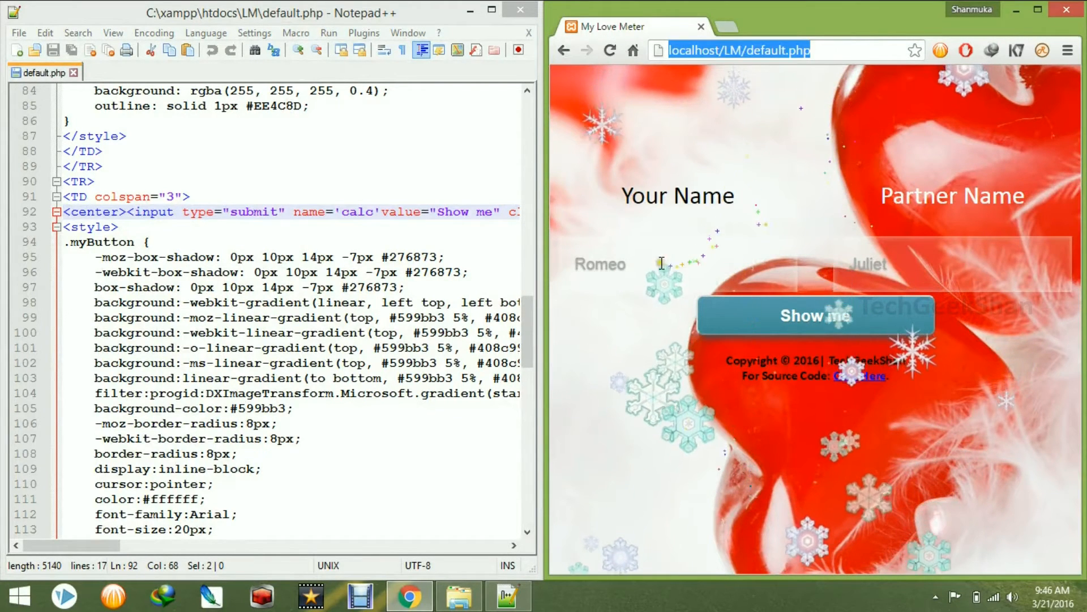
Submit 'shan' and 'rajan' for a 71% result and view the calc isset check.
{"action": "type", "text": "shan"}
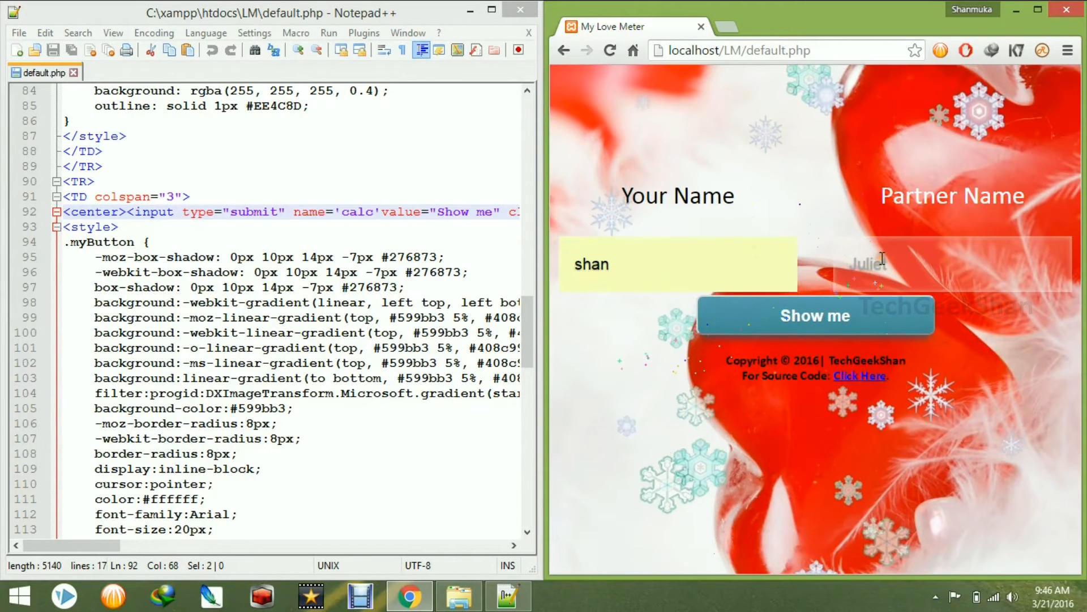
{"action": "type", "text": "rajan"}
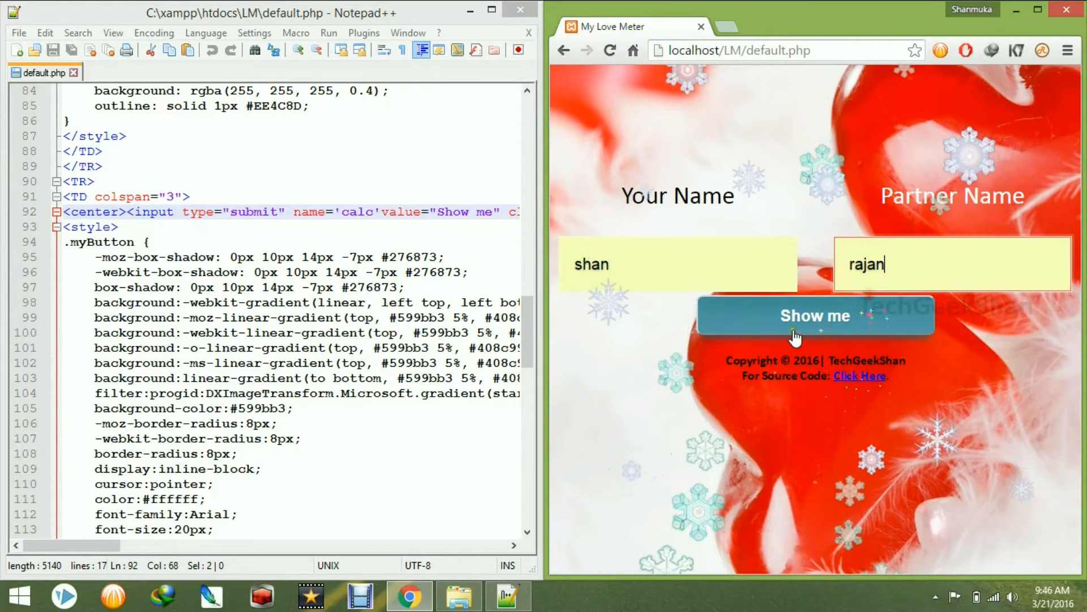
{"action": "left_click", "coordinate": [815, 315]}
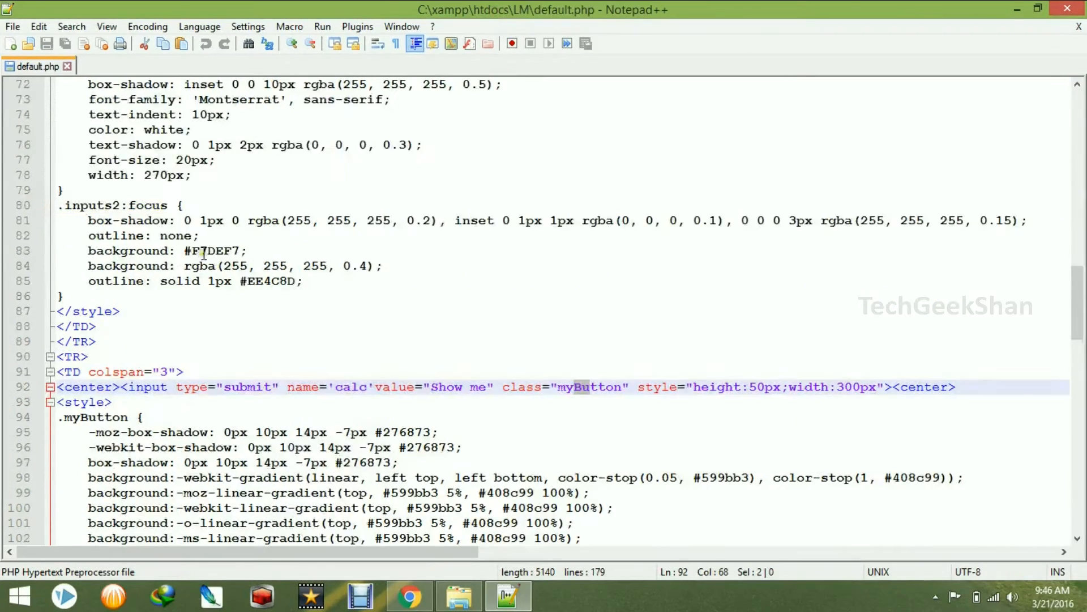
{"action": "scroll", "scroll_direction": "down", "scroll_amount": 3}
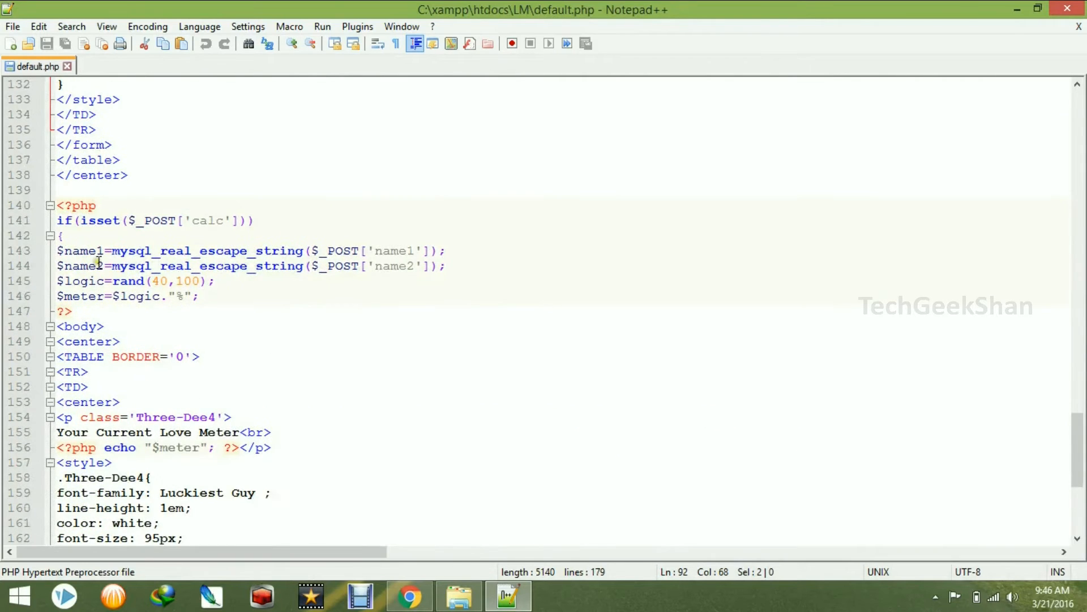
{"action": "left_click", "coordinate": [97, 251]}
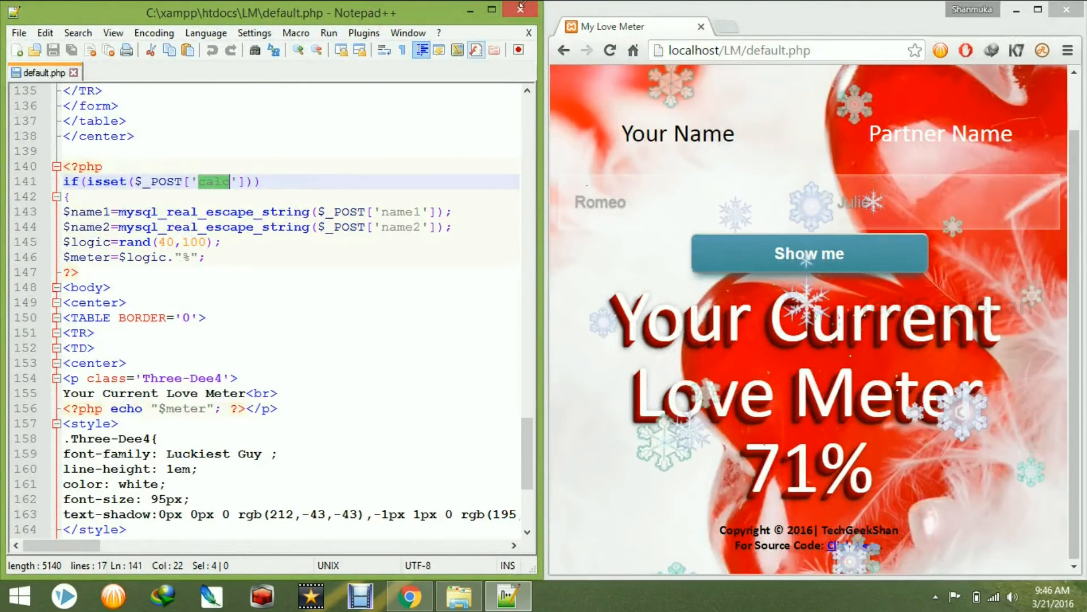
Enter 'shan' as Your Name in Chrome and highlight $name1 in default.php.
{"action": "left_click", "coordinate": [490, 8]}
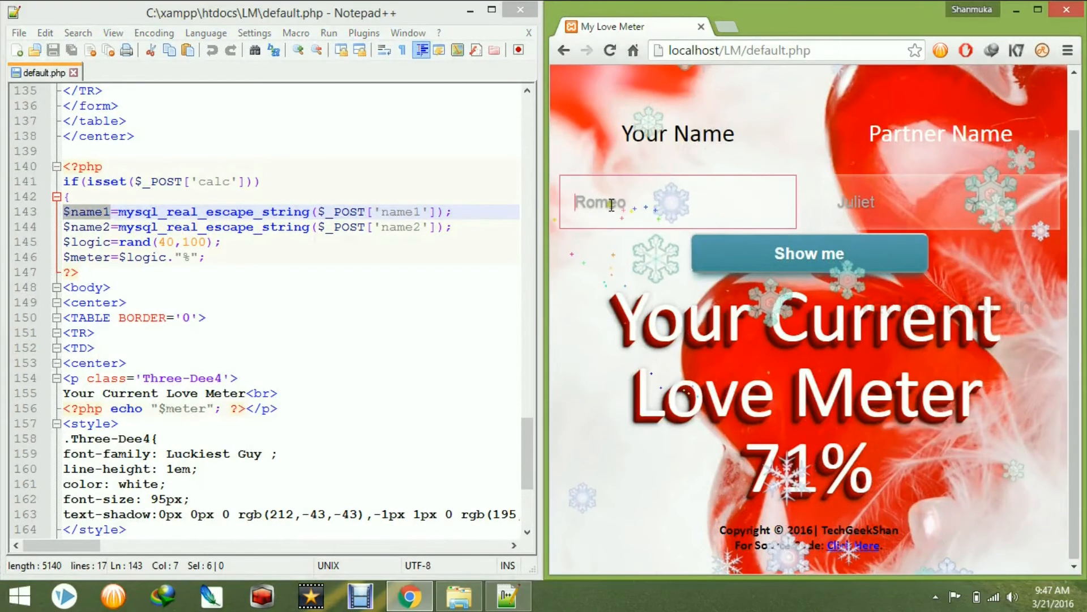
{"action": "type", "text": "shan"}
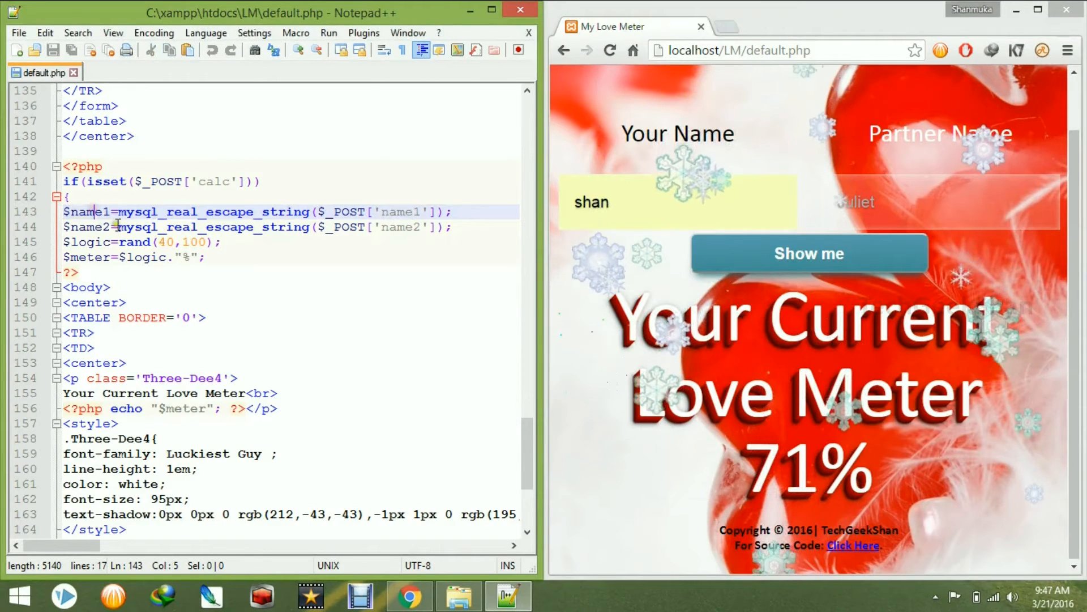
{"action": "double_click", "coordinate": [401, 211]}
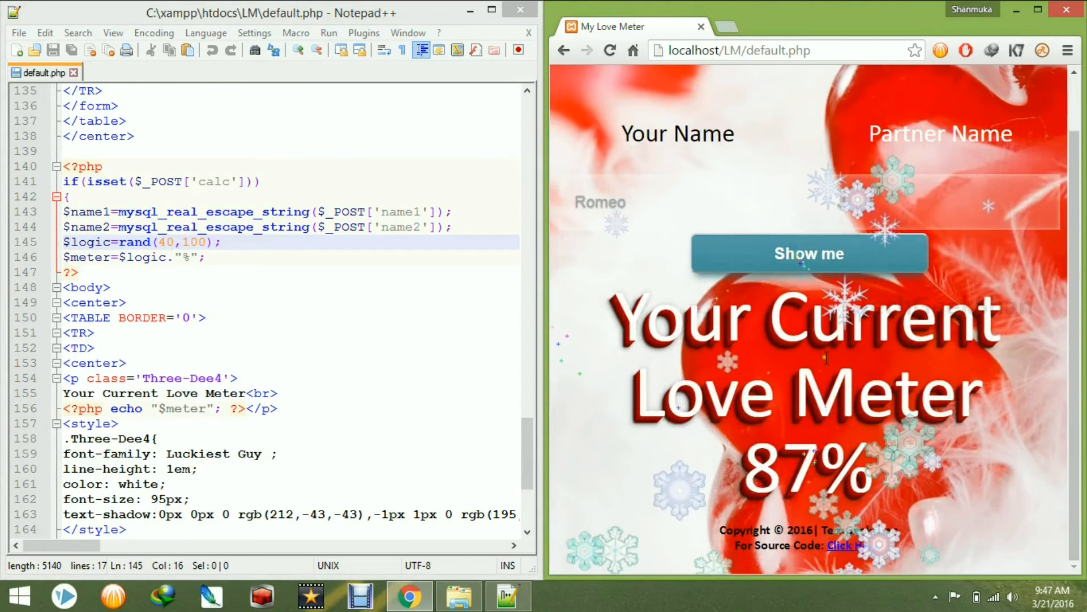
{"action": "left_click", "coordinate": [809, 253]}
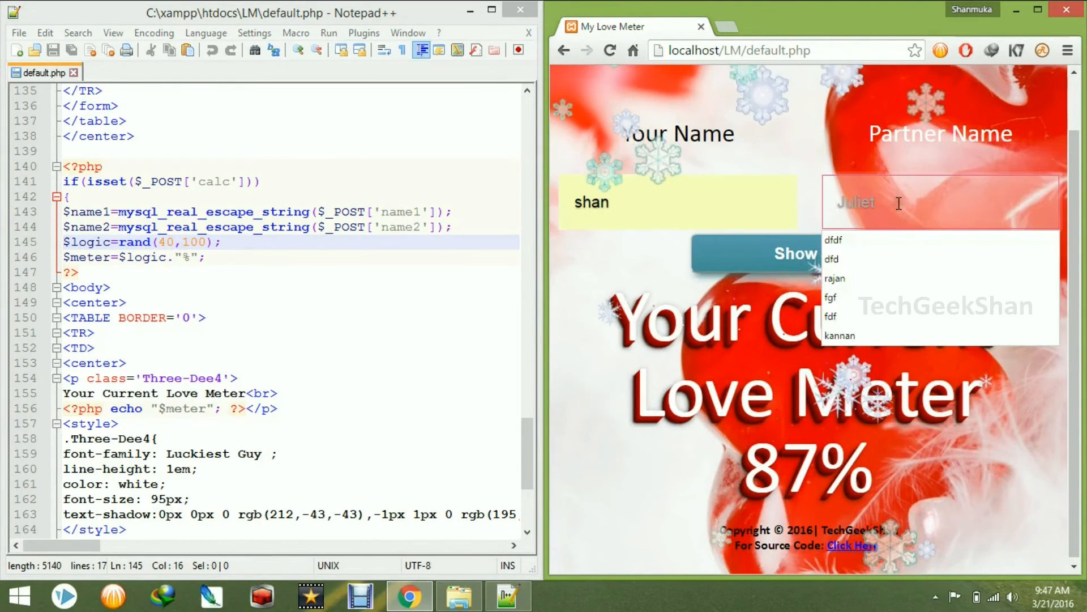
Fill the names shan and rajan from Chrome's autocomplete and submit the form.
{"action": "left_click", "coordinate": [836, 279]}
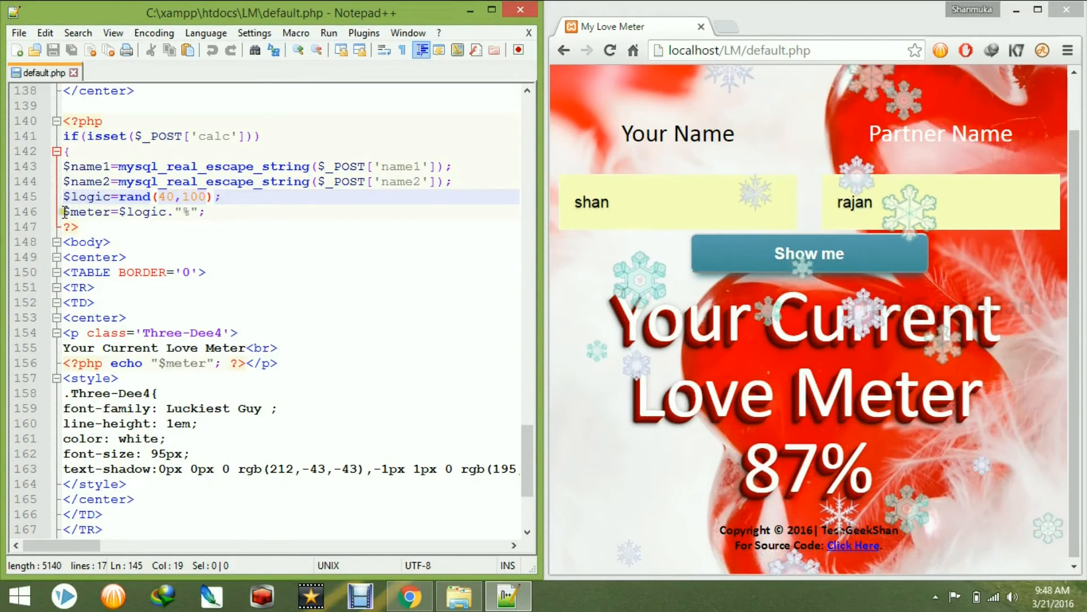
{"action": "left_click", "coordinate": [178, 212]}
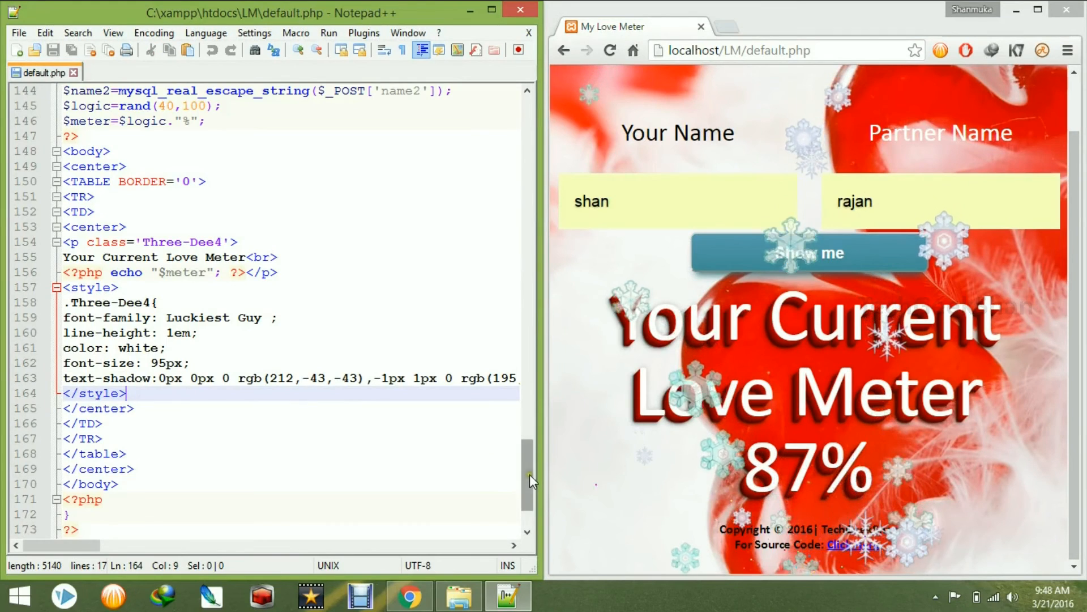
Remove line 172's closing brace to show the parse error, then restore it and reload.
{"action": "scroll", "scroll_direction": "down", "scroll_amount": 3}
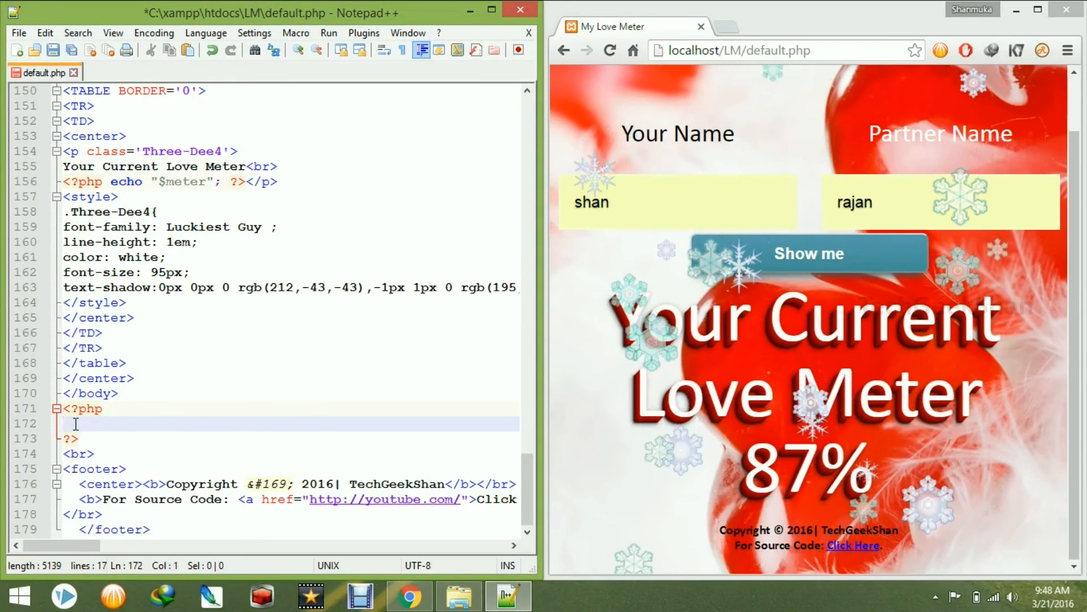
{"action": "left_click", "coordinate": [610, 49]}
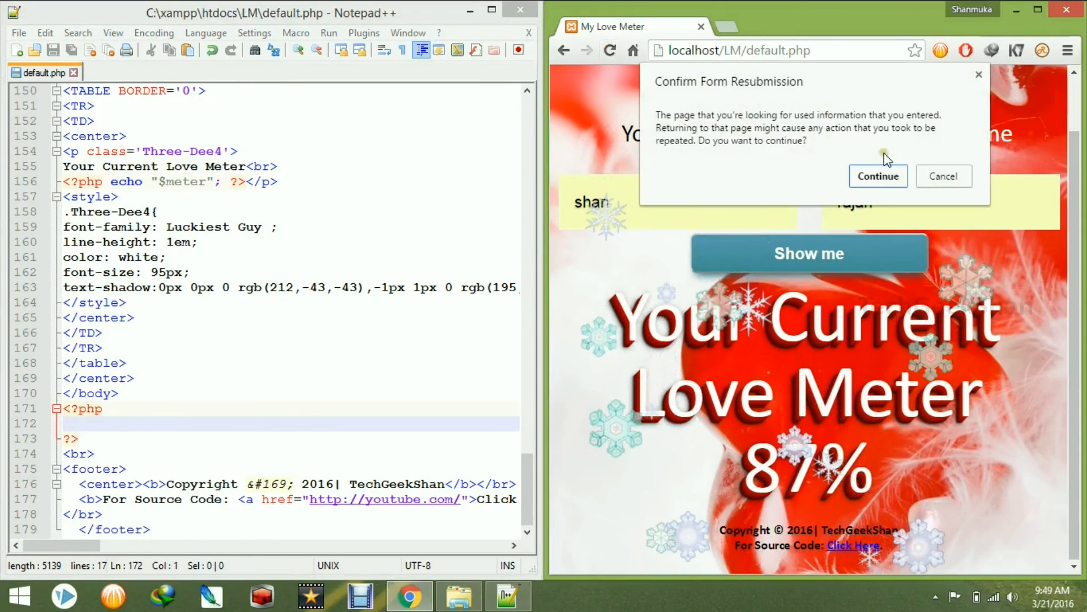
{"action": "left_click", "coordinate": [878, 176]}
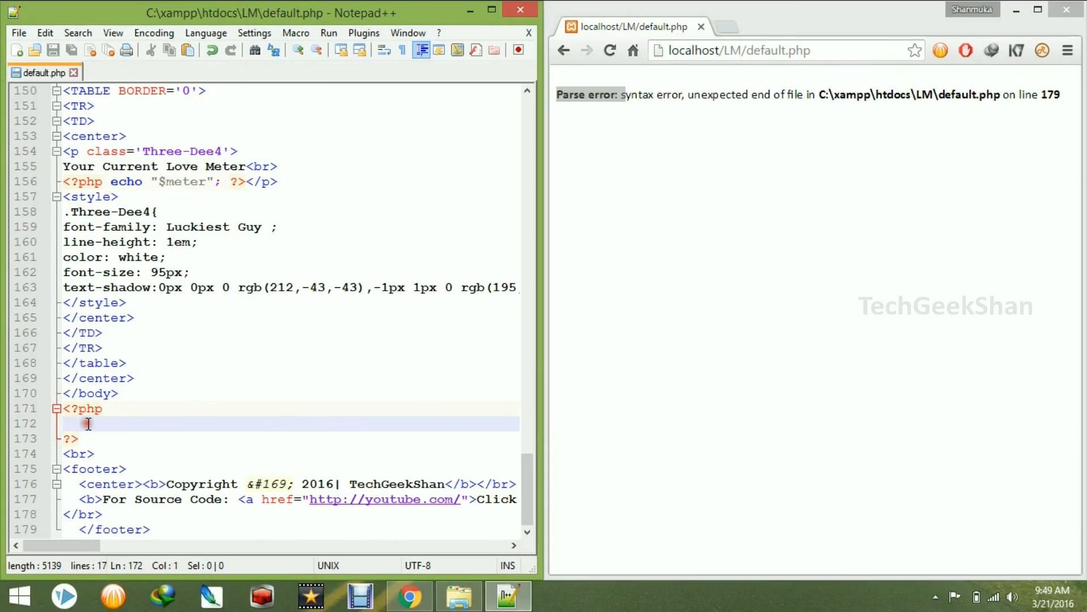
{"action": "type", "text": "}"}
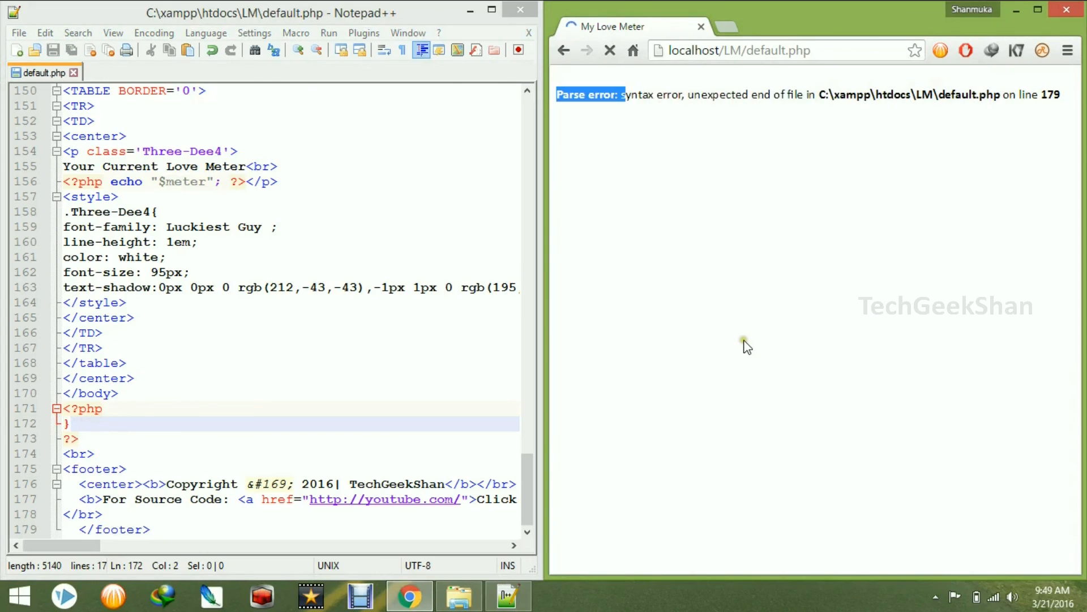
{"action": "left_click", "coordinate": [609, 51]}
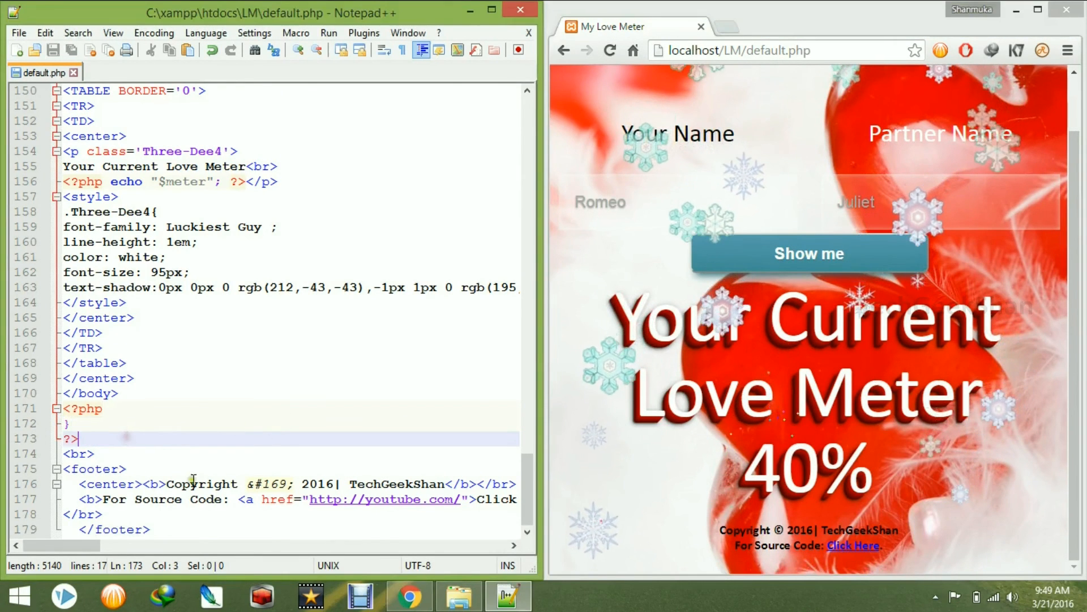